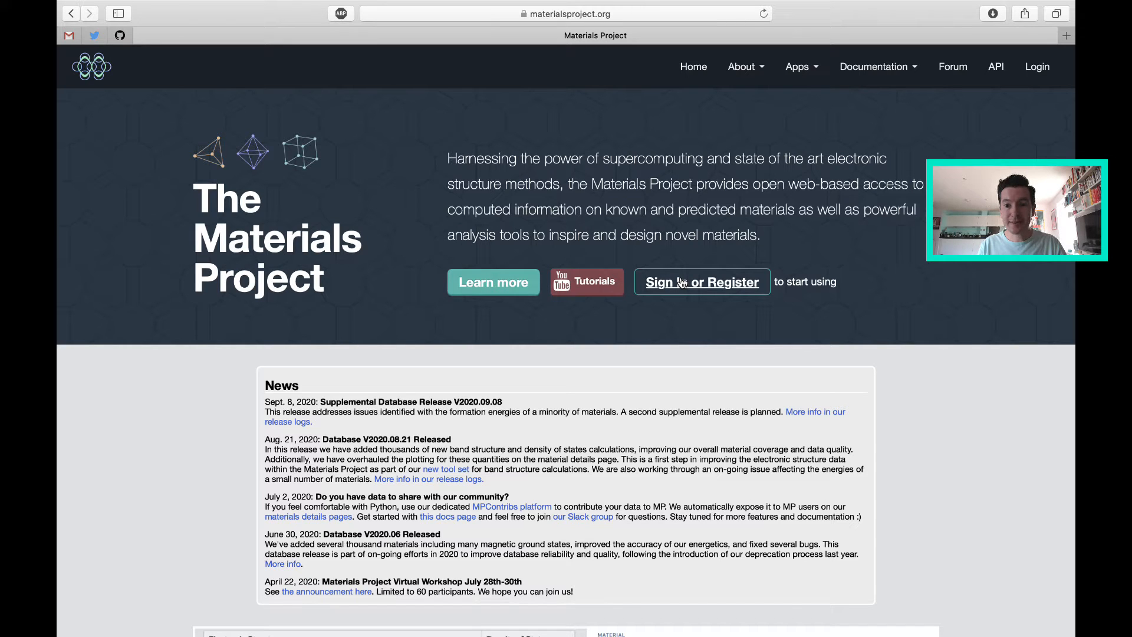
- Sign in to Materials Project with a GitHub account
{"action": "left_click", "coordinate": [700, 282]}
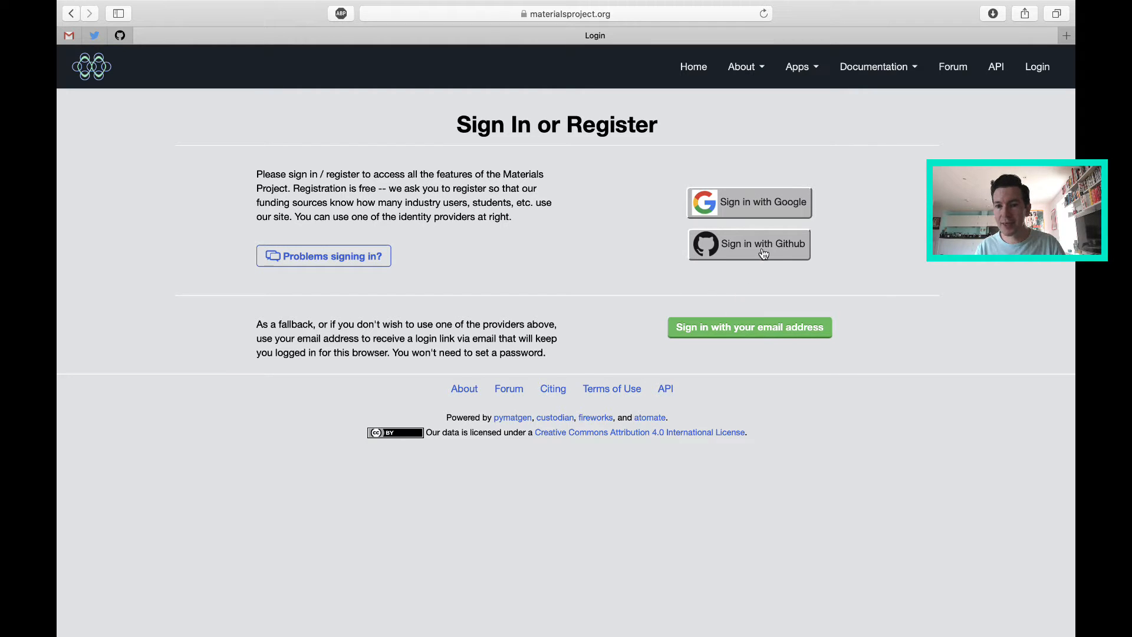
{"action": "left_click", "coordinate": [748, 244]}
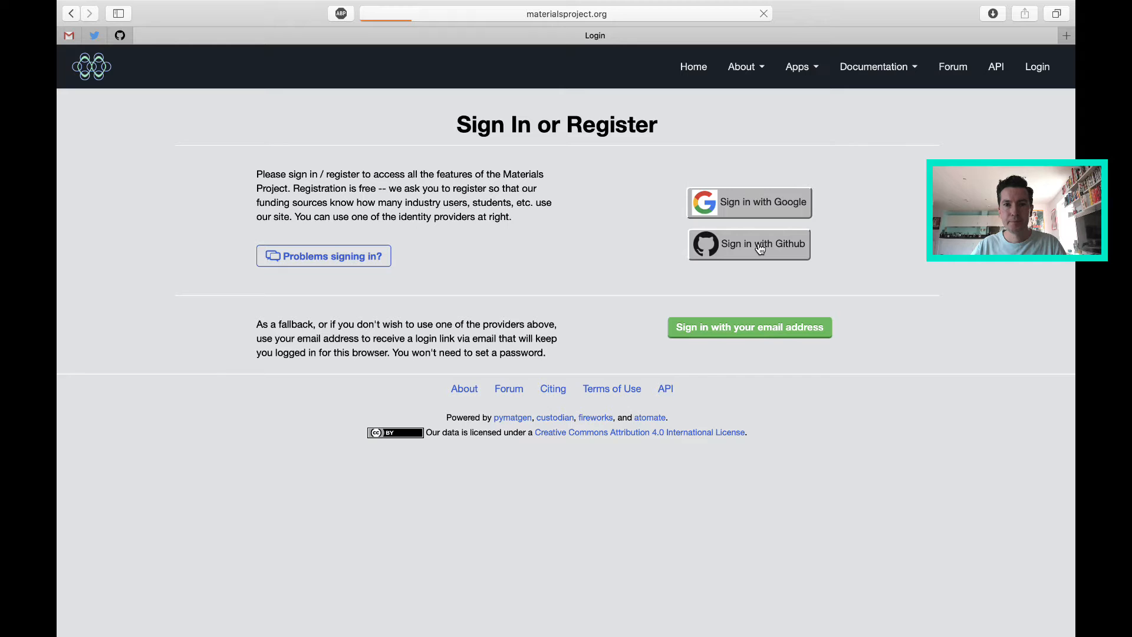
{"action": "left_click", "coordinate": [748, 244]}
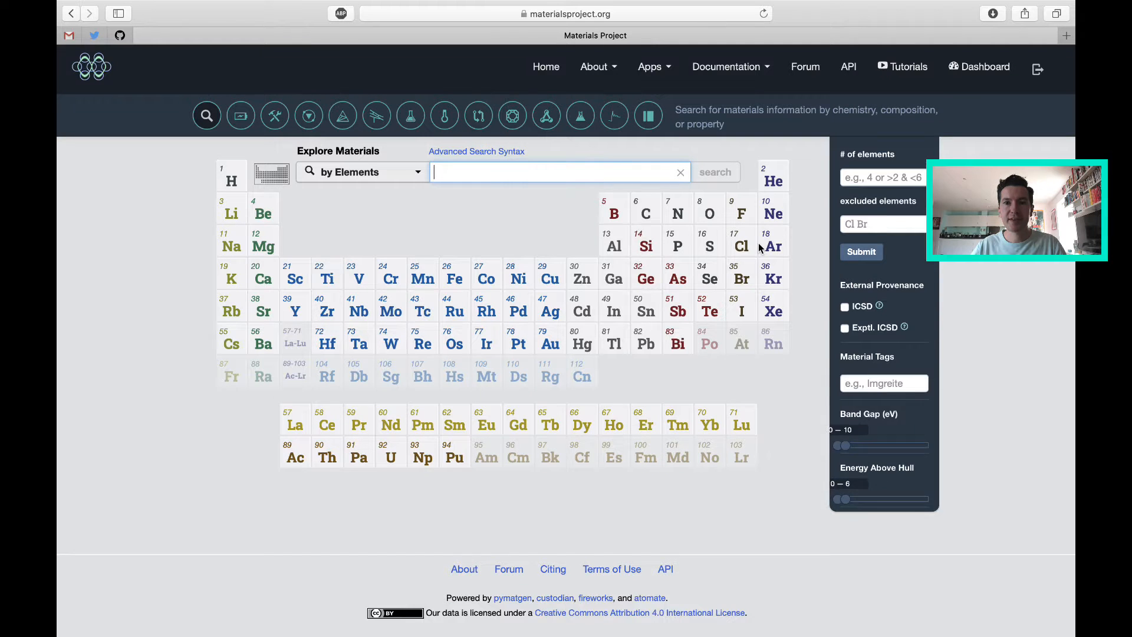
- Search the Mg-Al-O chemical system by selecting Mg, Al and O on the periodic table
{"action": "type", "text": "Na-O"}
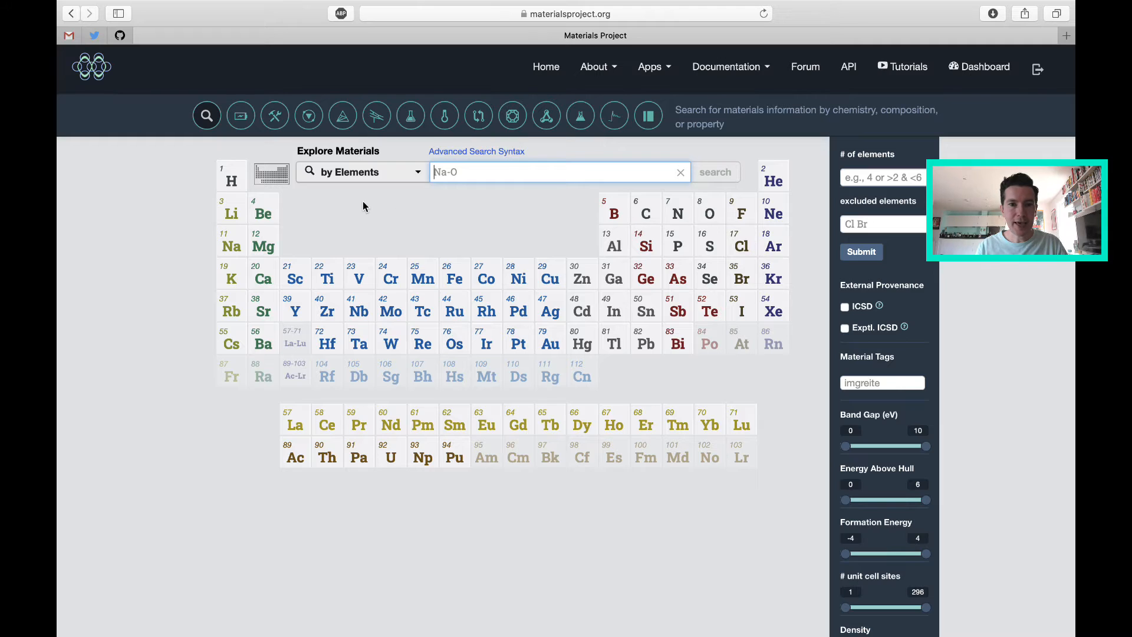
{"action": "left_click", "coordinate": [262, 244]}
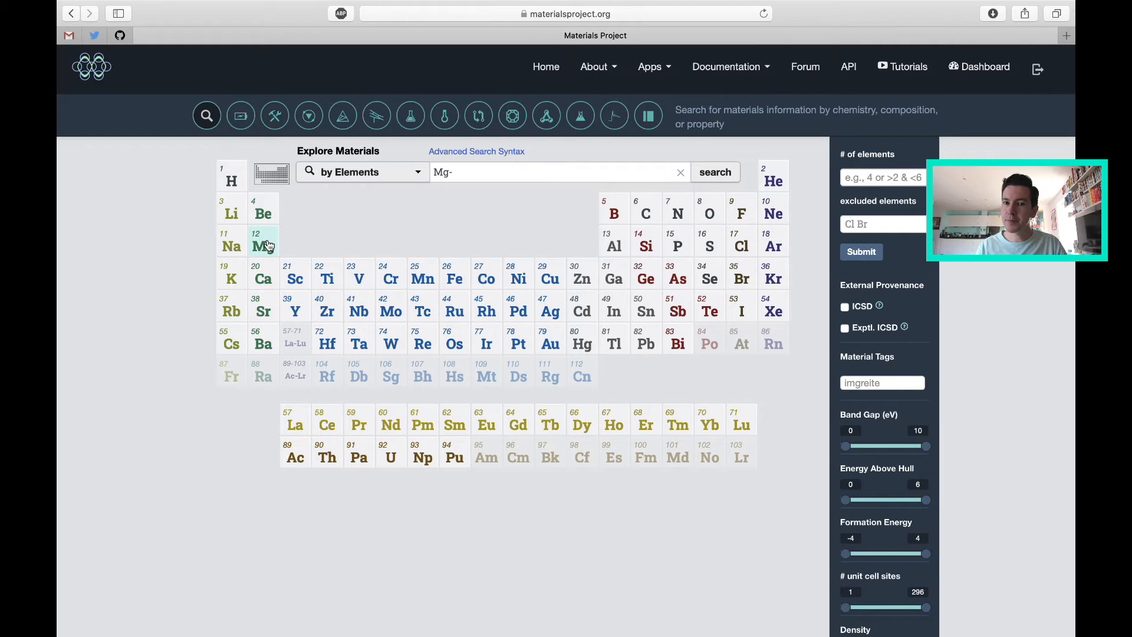
{"action": "left_click", "coordinate": [613, 245]}
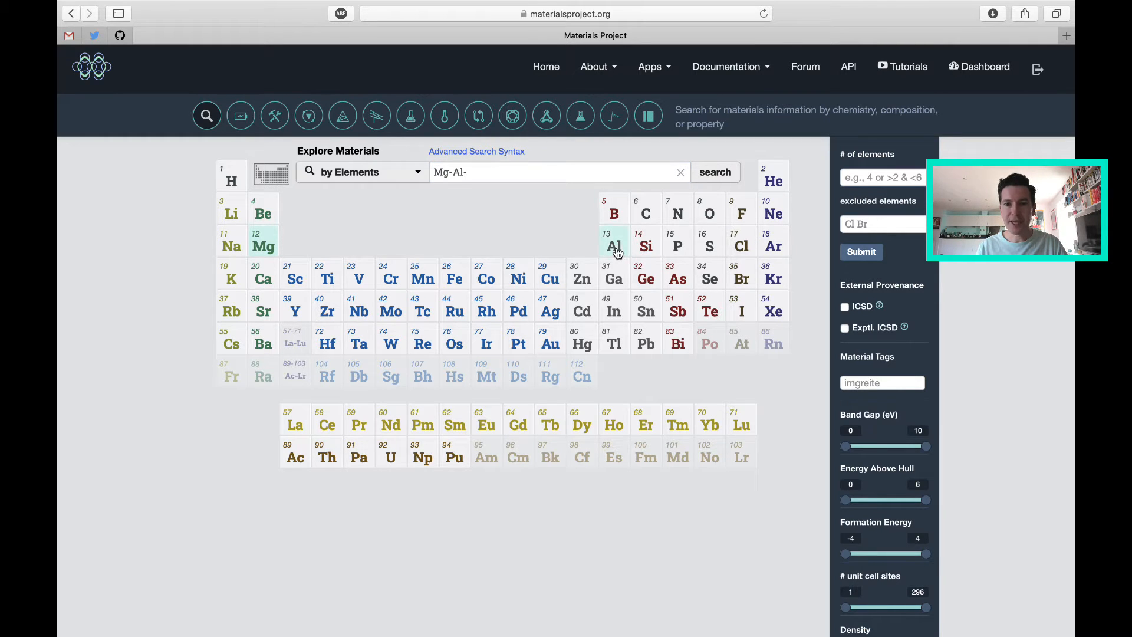
{"action": "left_click", "coordinate": [708, 209]}
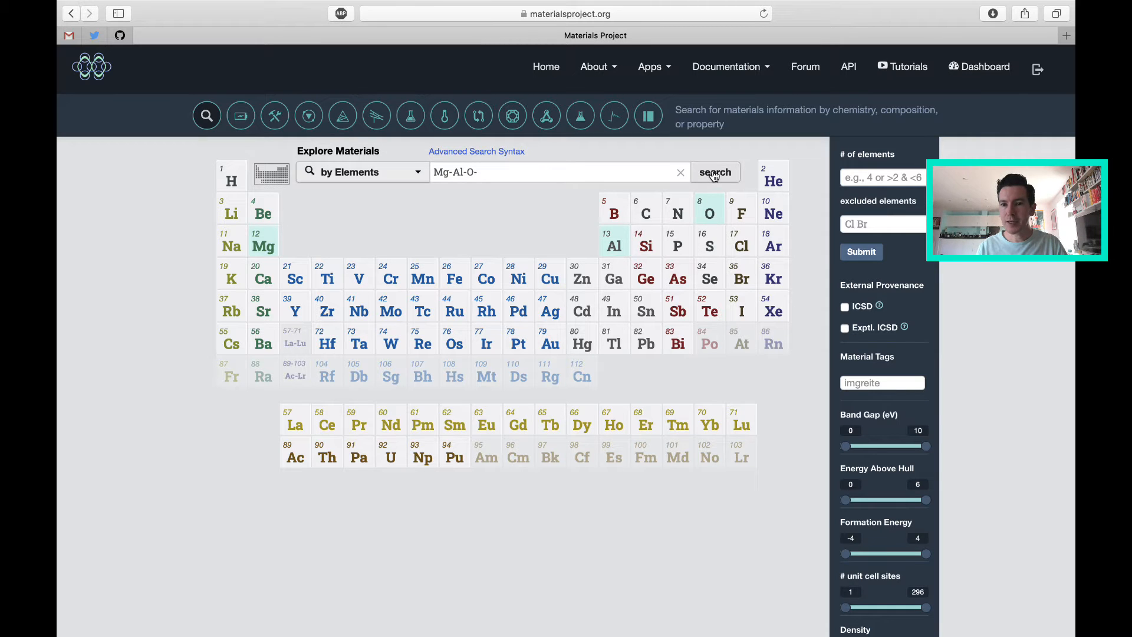
{"action": "left_click", "coordinate": [715, 172]}
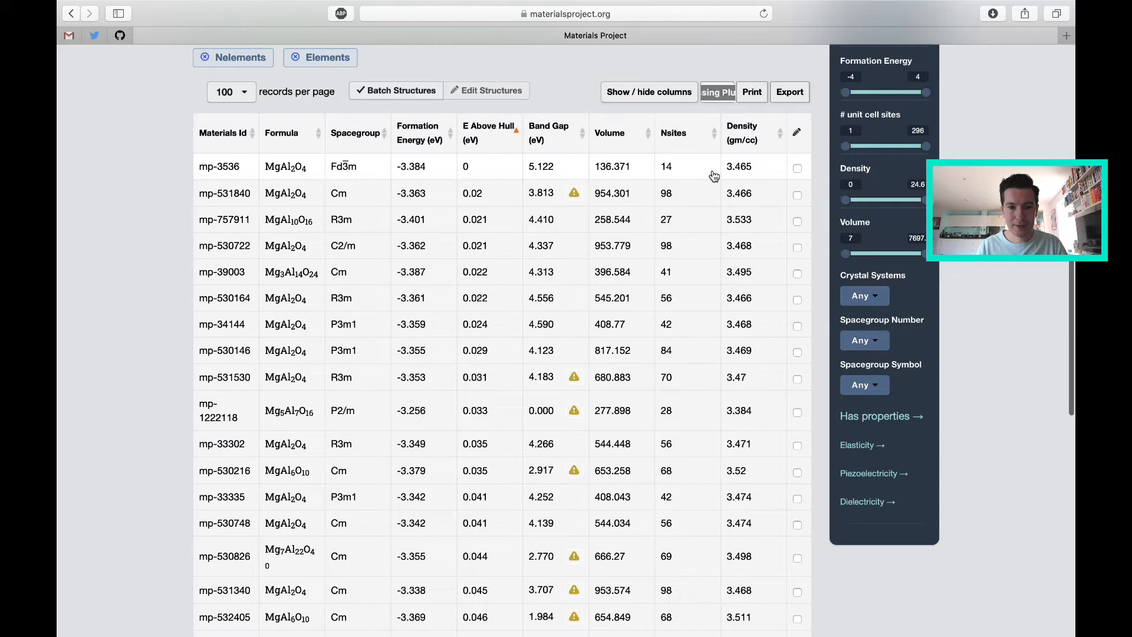
{"action": "scroll", "scroll_direction": "down", "scroll_amount": 3}
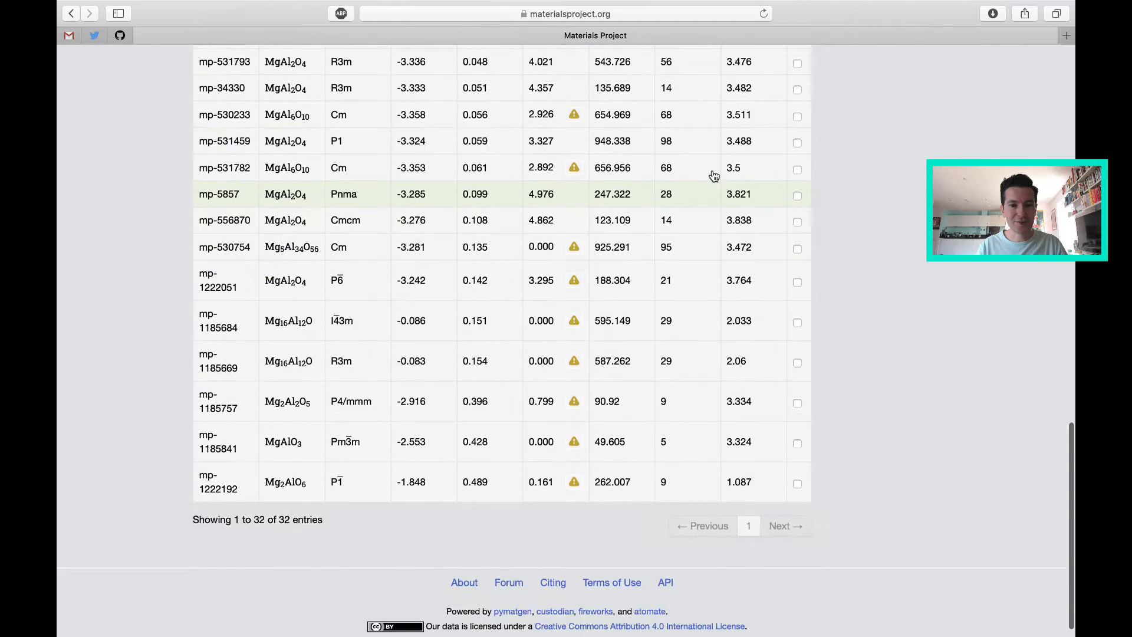
{"action": "scroll", "scroll_direction": "down", "scroll_amount": 3}
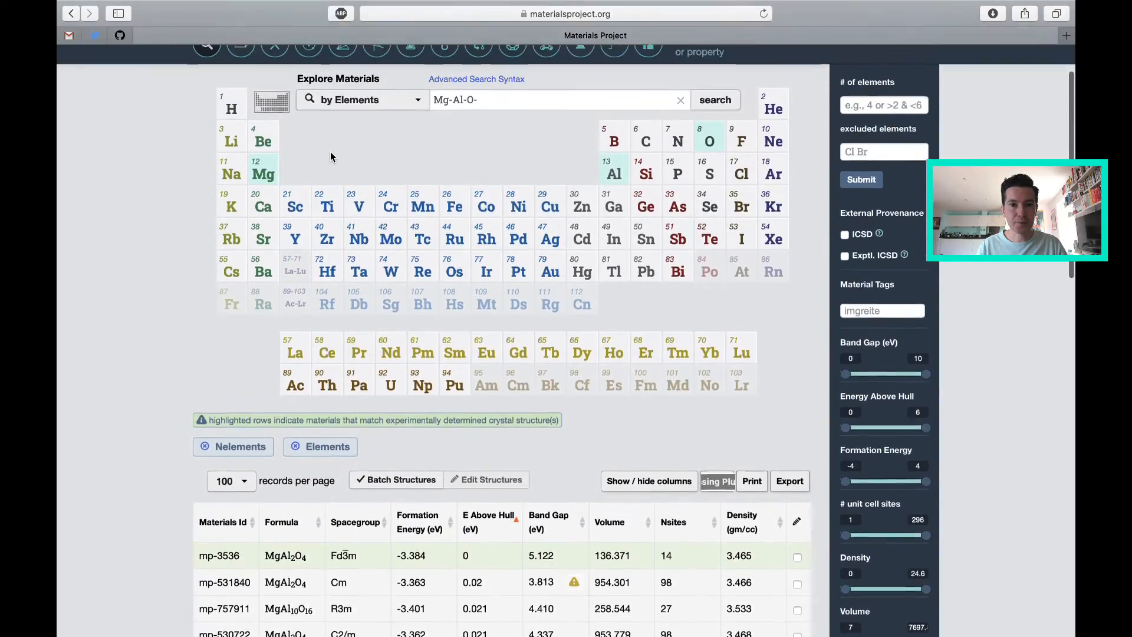
{"action": "scroll", "scroll_direction": "down", "scroll_amount": 3}
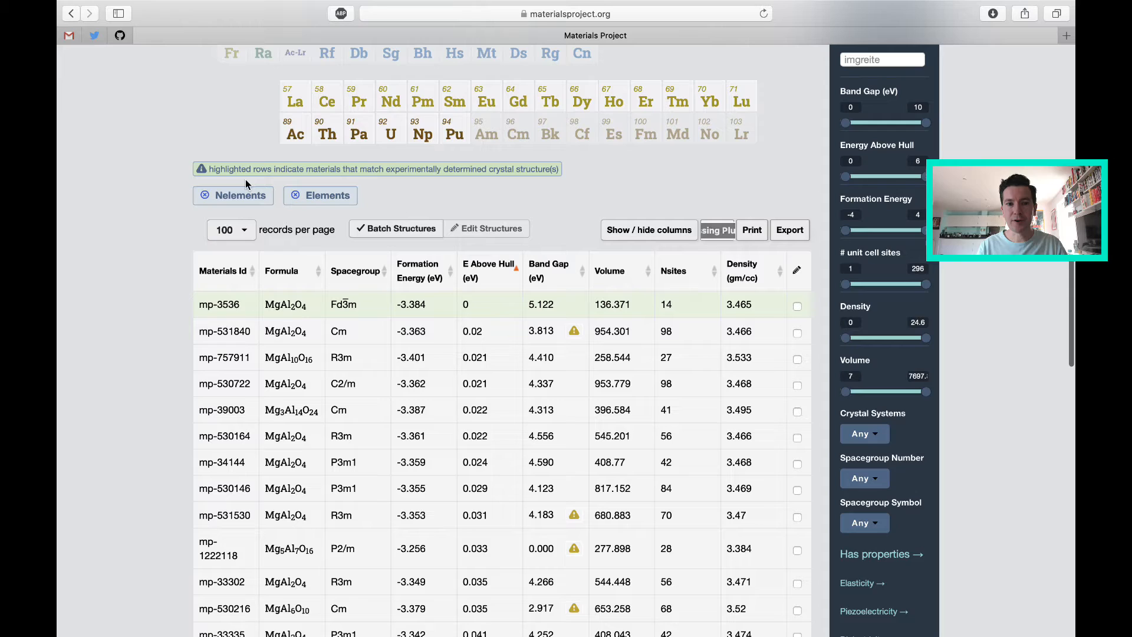
{"action": "mouse_move", "coordinate": [165, 257]}
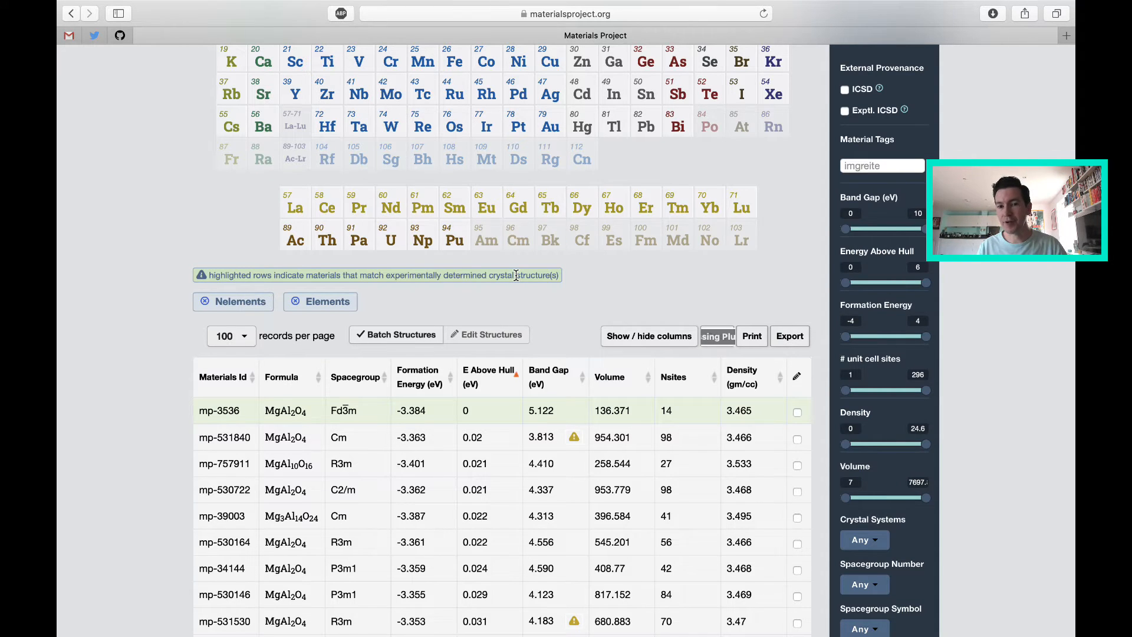
{"action": "scroll", "scroll_direction": "down", "scroll_amount": 3}
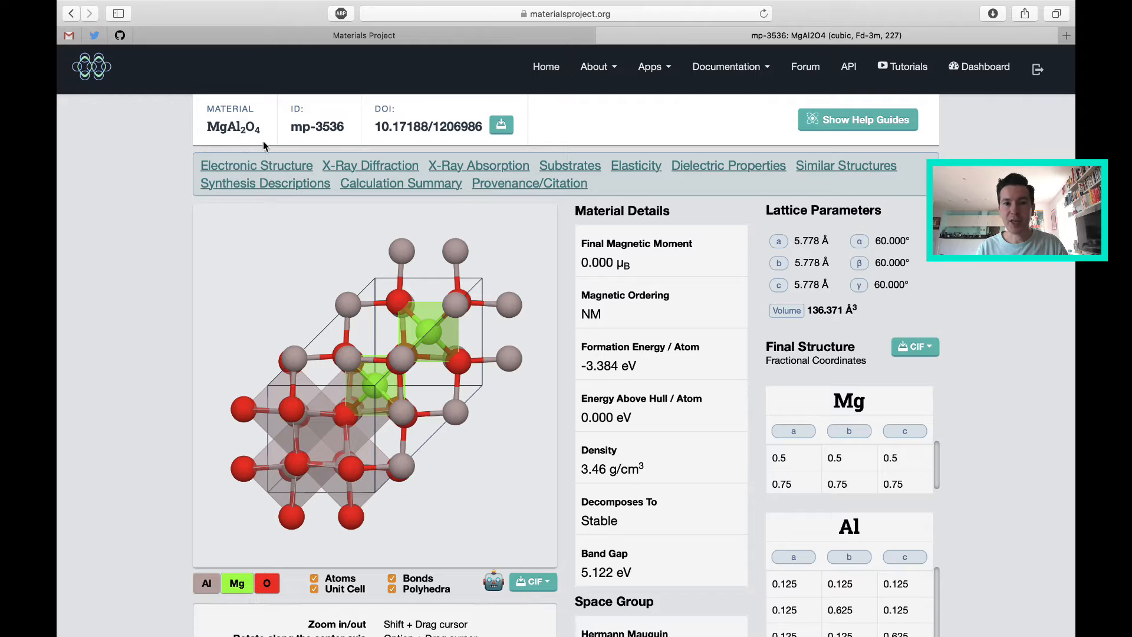
{"action": "mouse_move", "coordinate": [287, 134]}
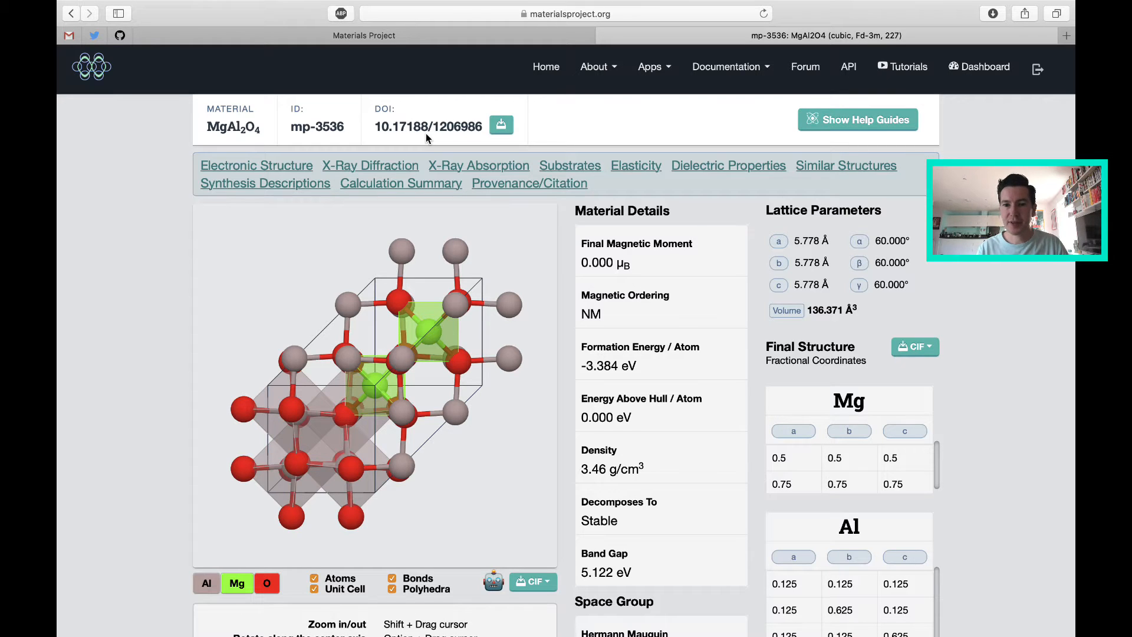
- Rotate the mp-3536 spinel structure in the 3D viewer to inspect different faces
{"action": "scroll", "scroll_direction": "down", "scroll_amount": 3}
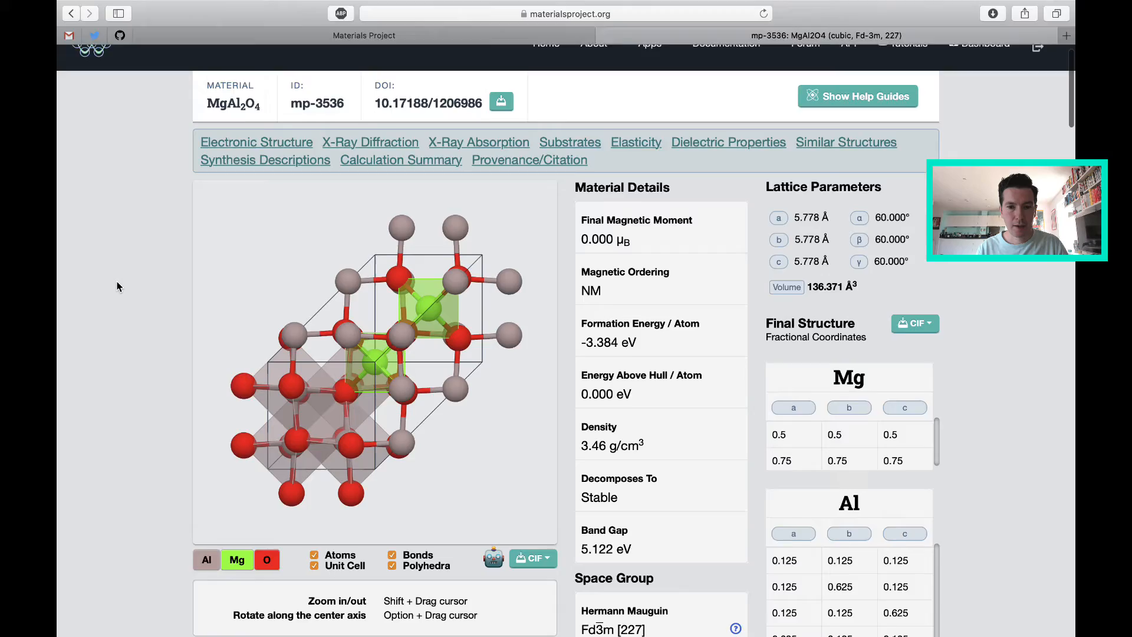
{"action": "scroll", "scroll_direction": "down", "scroll_amount": 3}
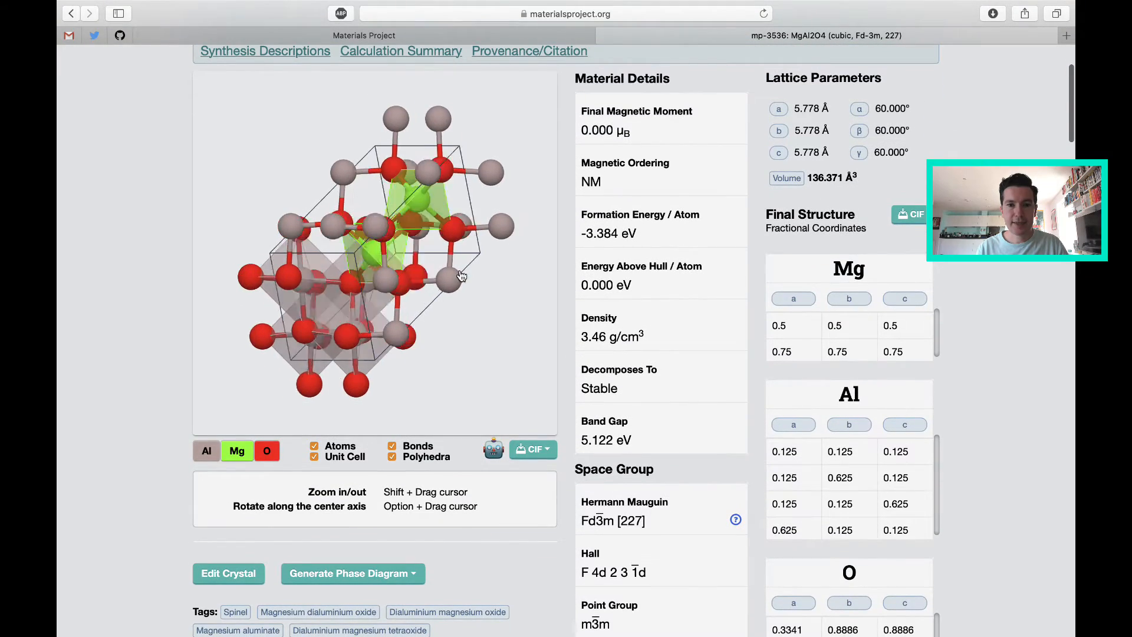
{"action": "left_click_drag", "start_coordinate": [463, 275], "coordinate": [488, 353]}
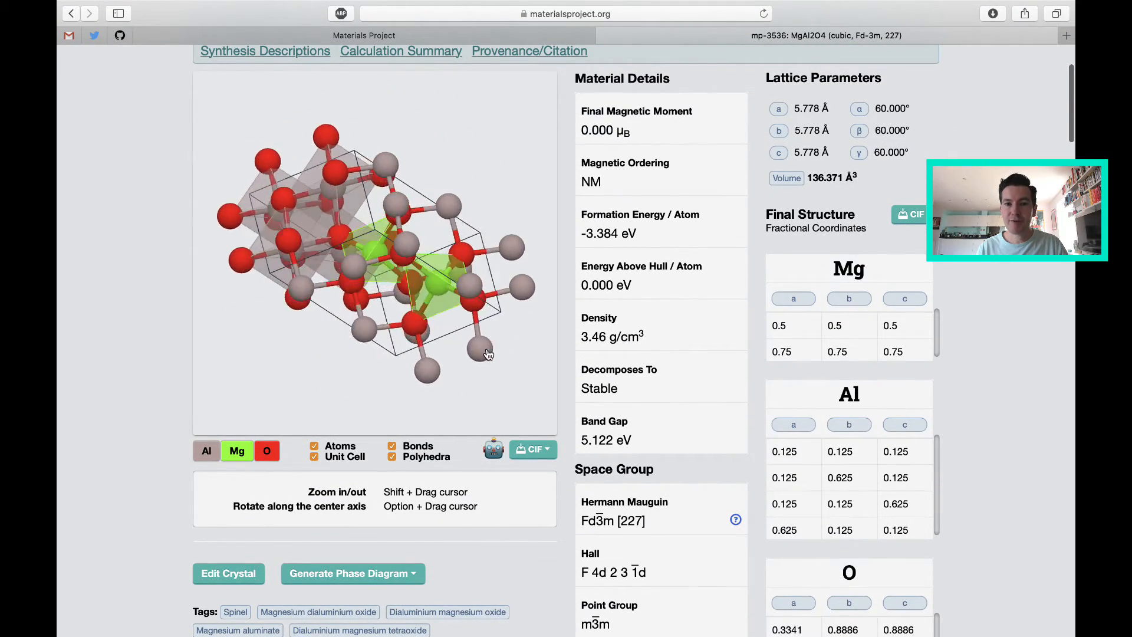
{"action": "left_click_drag", "start_coordinate": [487, 354], "coordinate": [422, 335]}
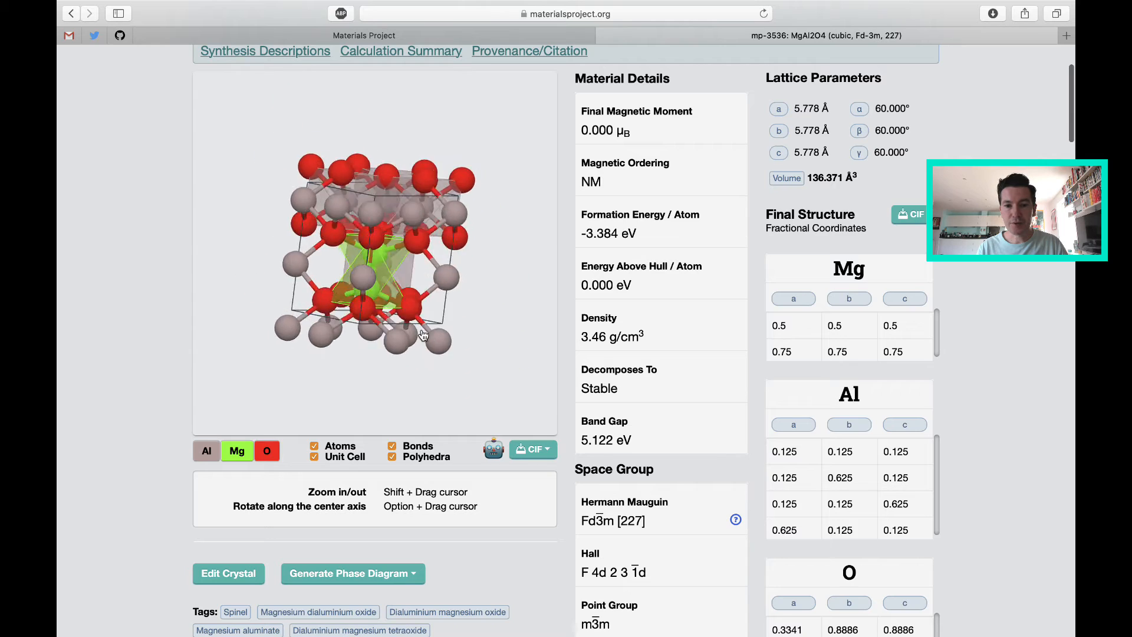
{"action": "left_click_drag", "start_coordinate": [422, 335], "coordinate": [476, 261]}
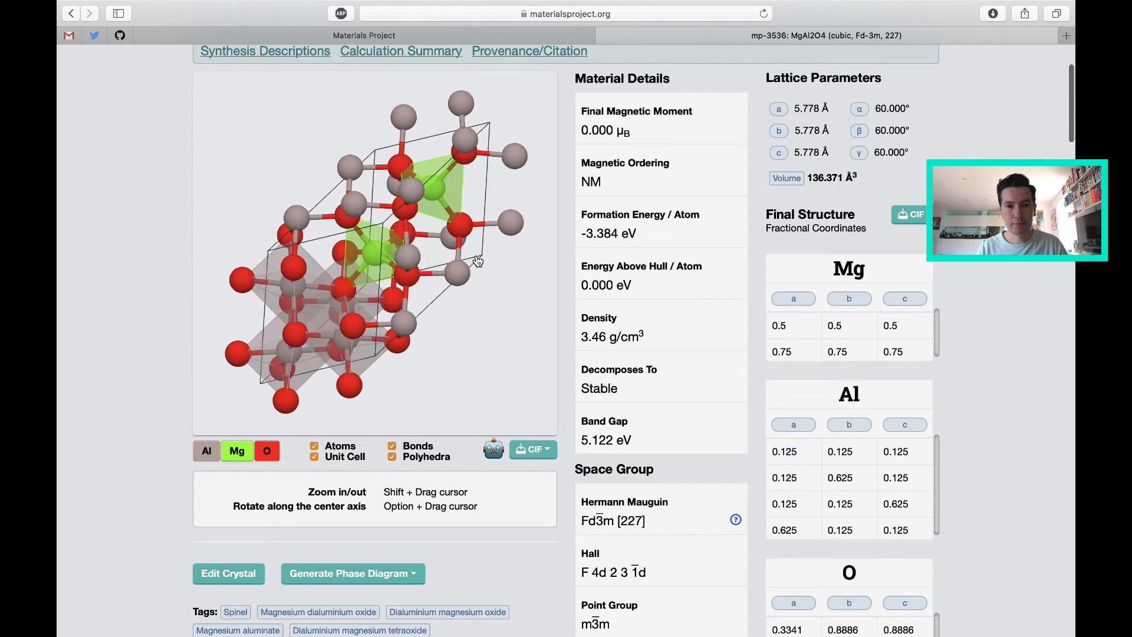
{"action": "left_click_drag", "start_coordinate": [476, 260], "coordinate": [460, 136]}
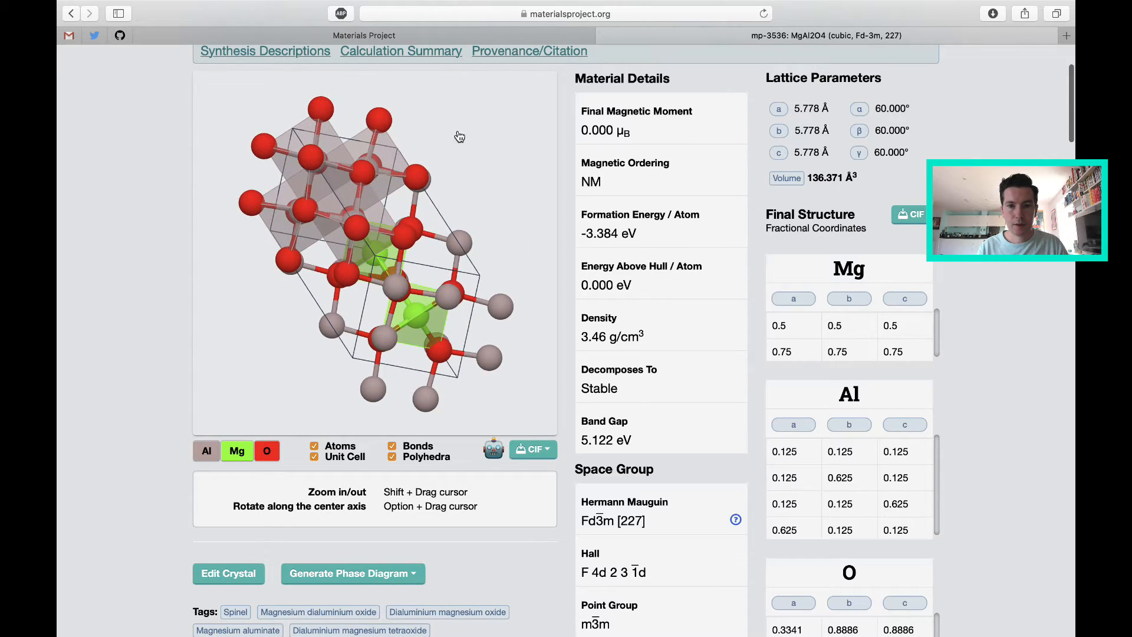
{"action": "left_click_drag", "start_coordinate": [459, 136], "coordinate": [411, 254]}
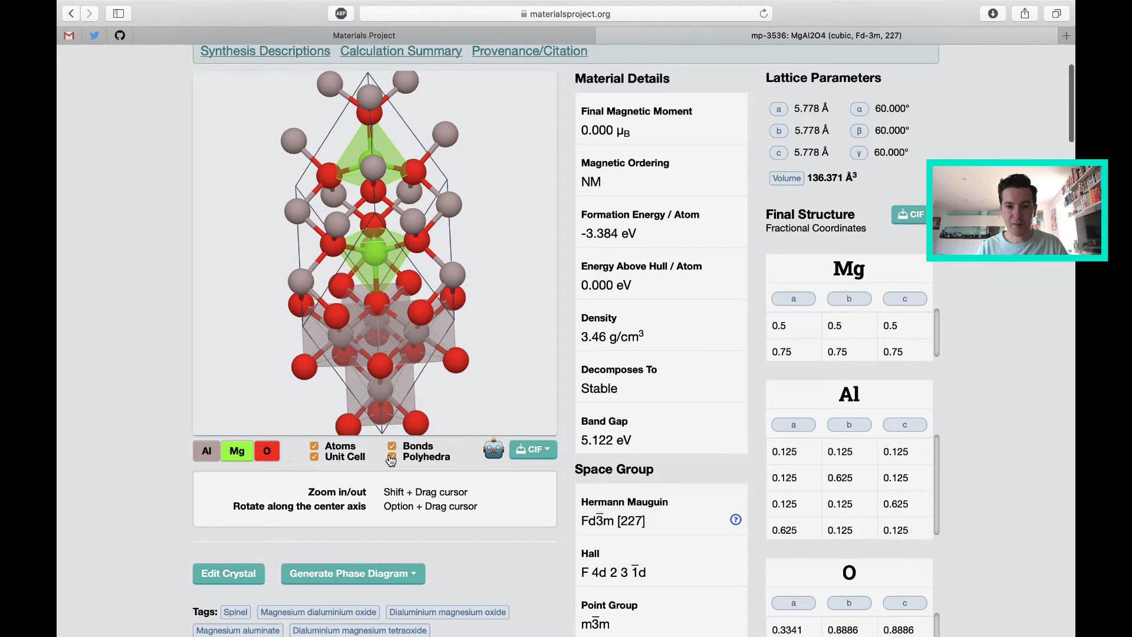
- Hide the coordination polyhedra and show the CIF download options
{"action": "left_click", "coordinate": [392, 456]}
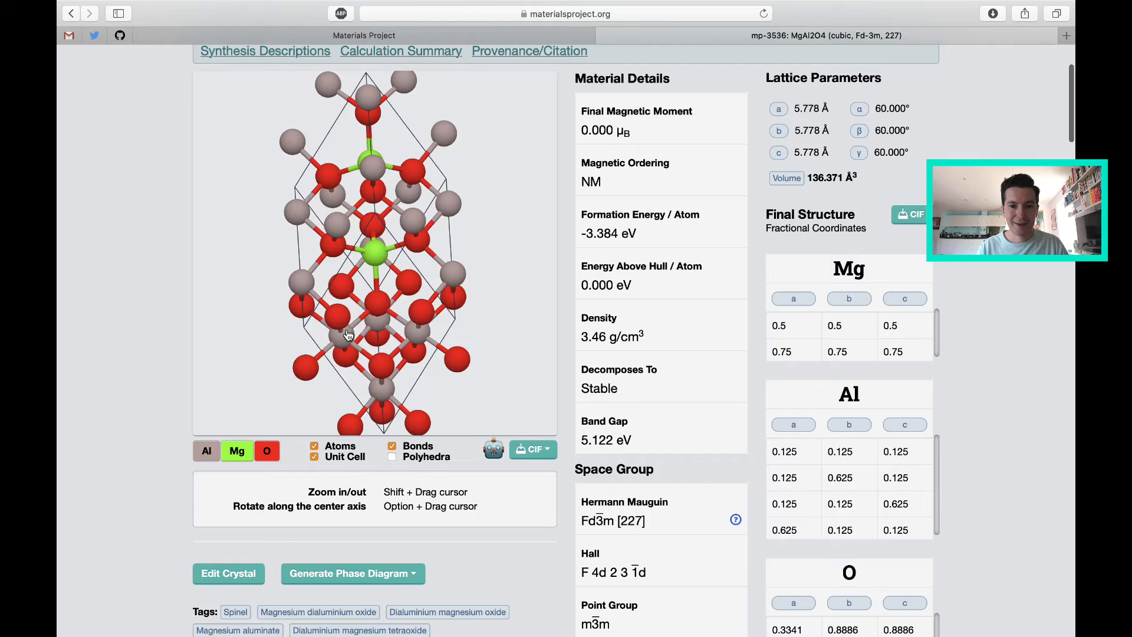
{"action": "left_click_drag", "start_coordinate": [346, 332], "coordinate": [433, 238]}
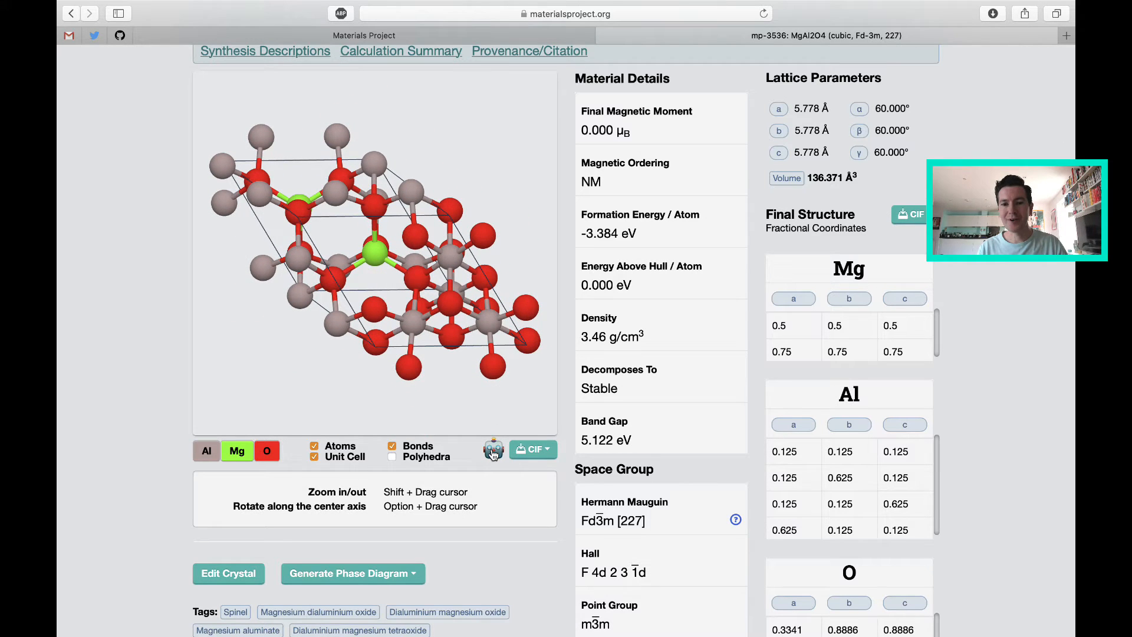
{"action": "left_click", "coordinate": [546, 449]}
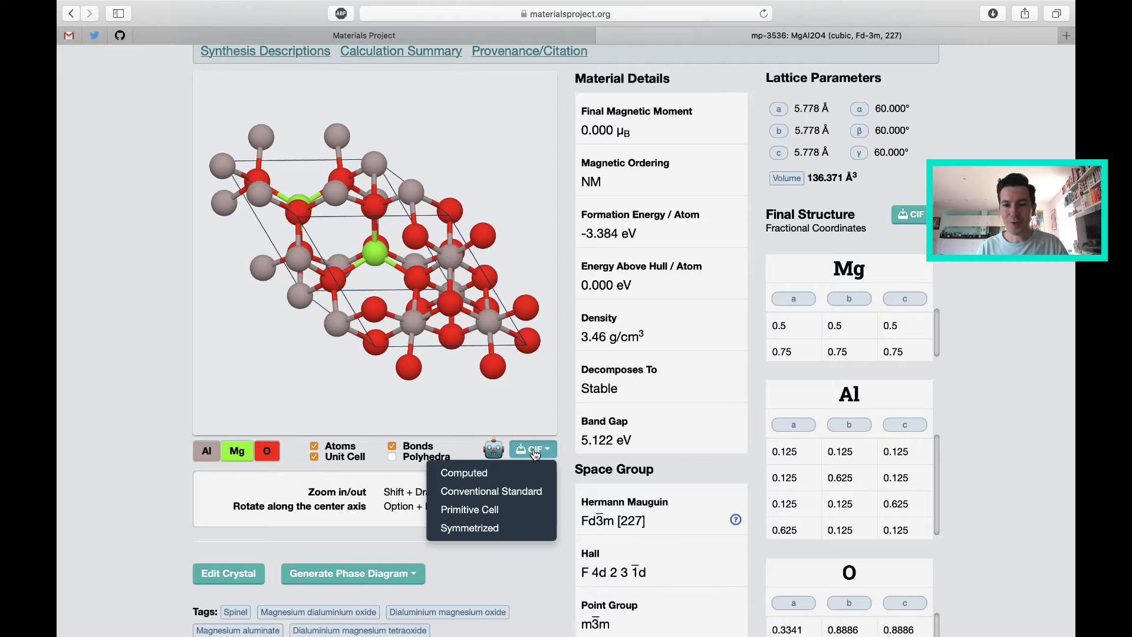
- Choose the conventional standard CIF download and scroll the mp-3536 page
{"action": "left_click", "coordinate": [533, 449]}
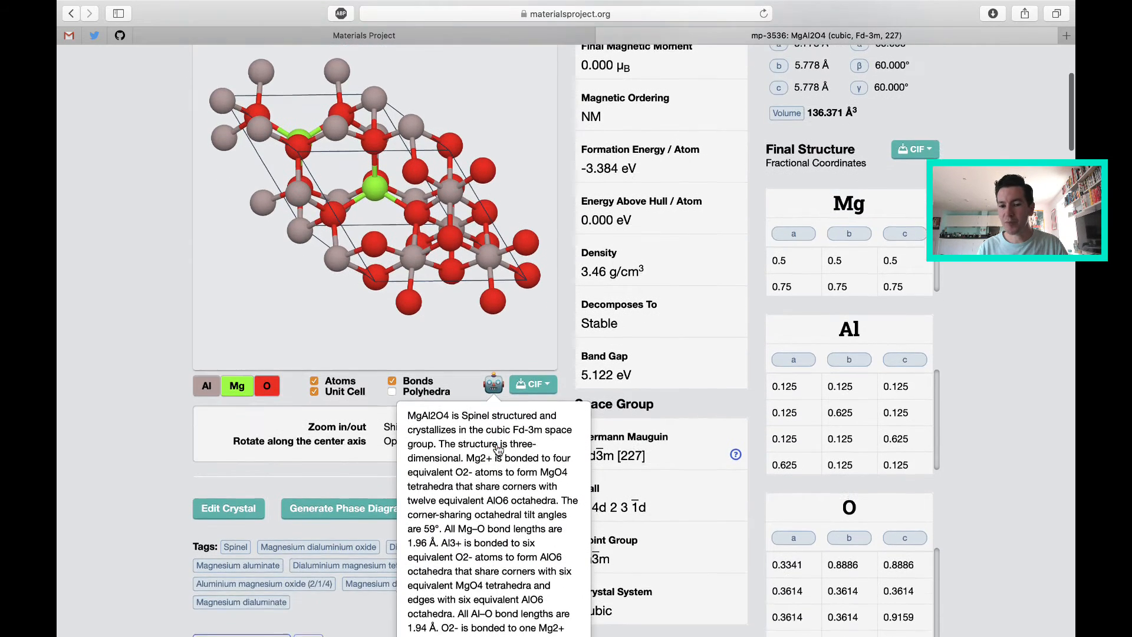
{"action": "scroll", "scroll_direction": "down", "scroll_amount": 3}
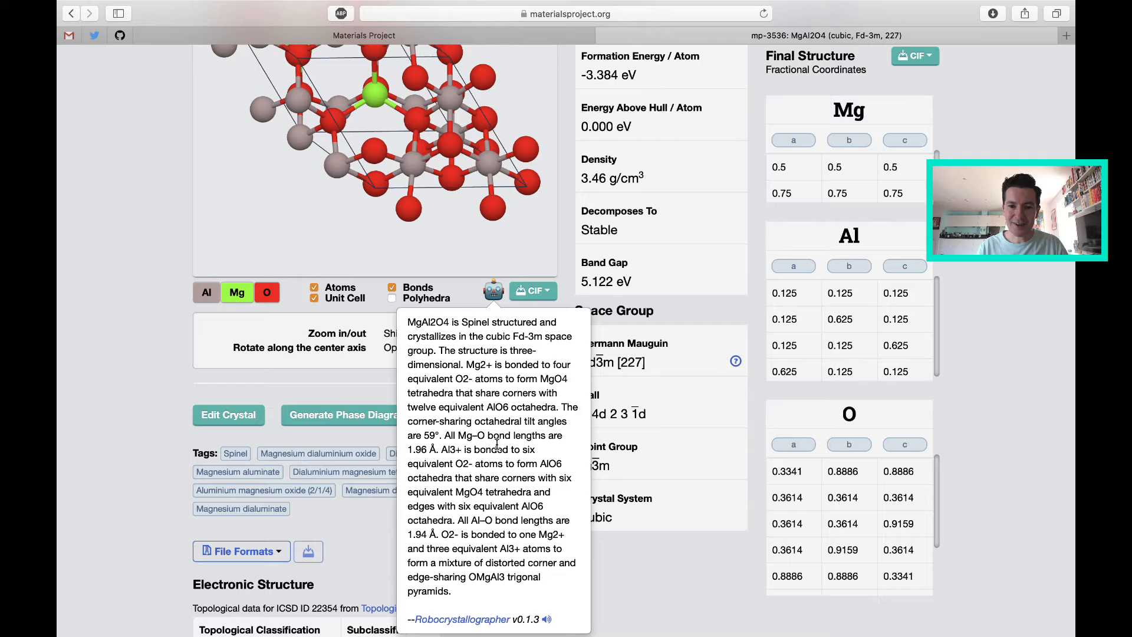
{"action": "scroll", "scroll_direction": "down", "scroll_amount": 3}
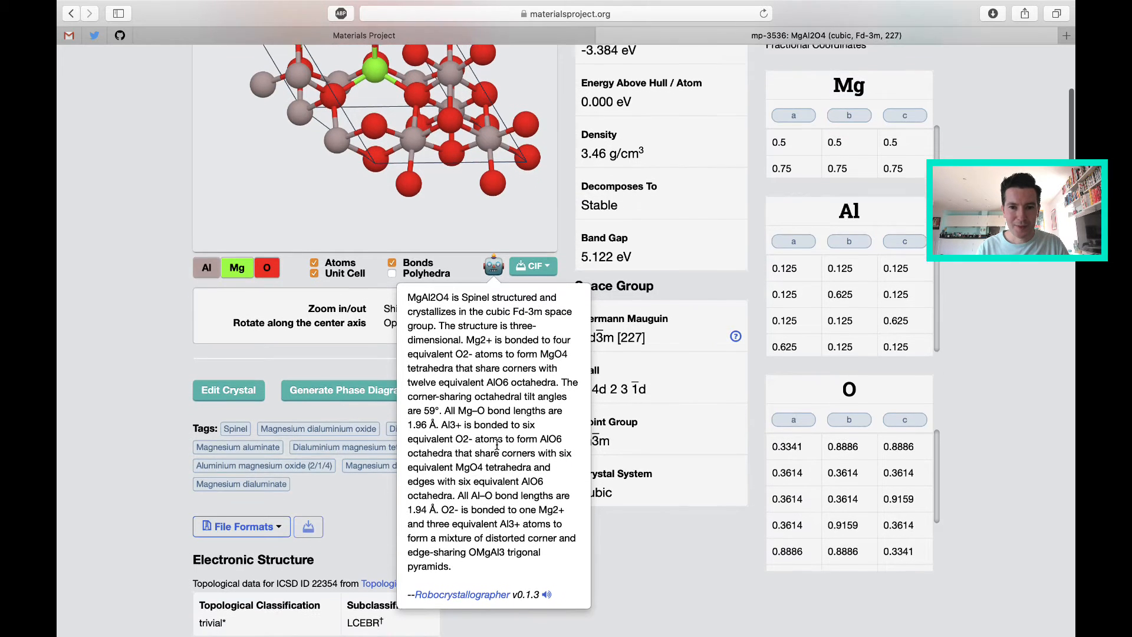
{"action": "scroll", "scroll_direction": "down", "scroll_amount": 3}
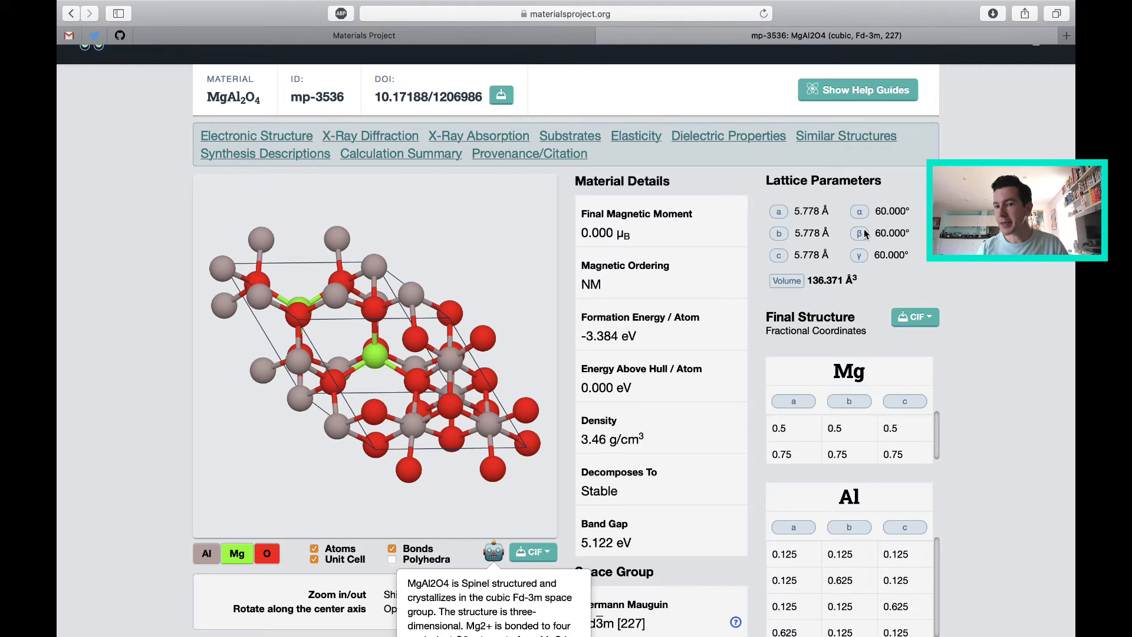
- Scroll past fractional coordinates and tags to the Electronic Structure band structure section
{"action": "scroll", "scroll_direction": "down", "scroll_amount": 3}
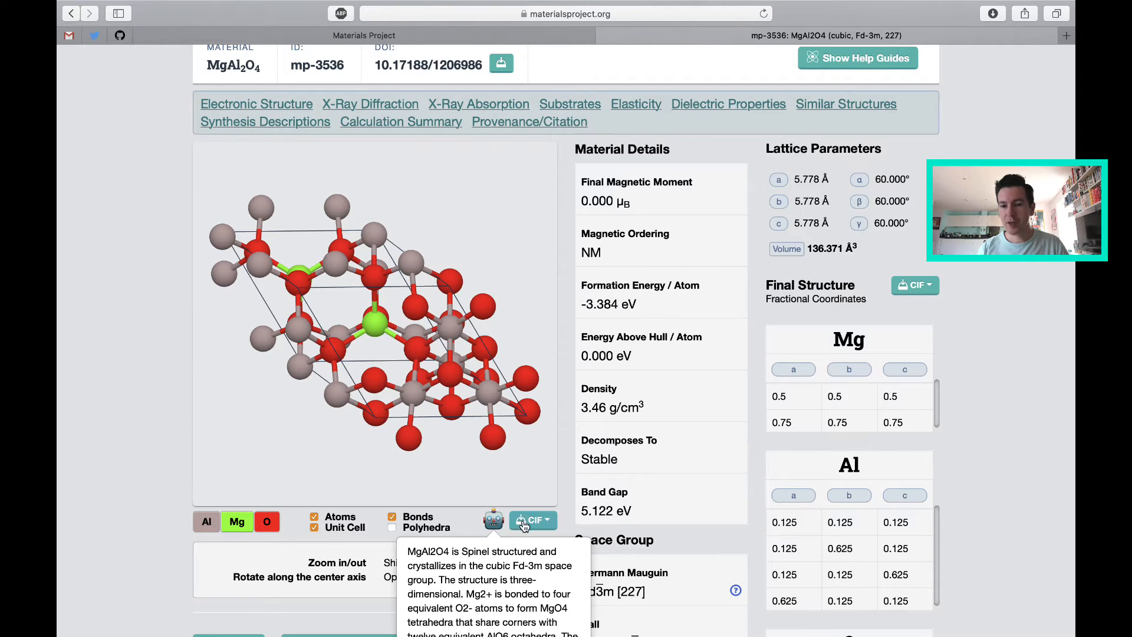
{"action": "mouse_move", "coordinate": [805, 162]}
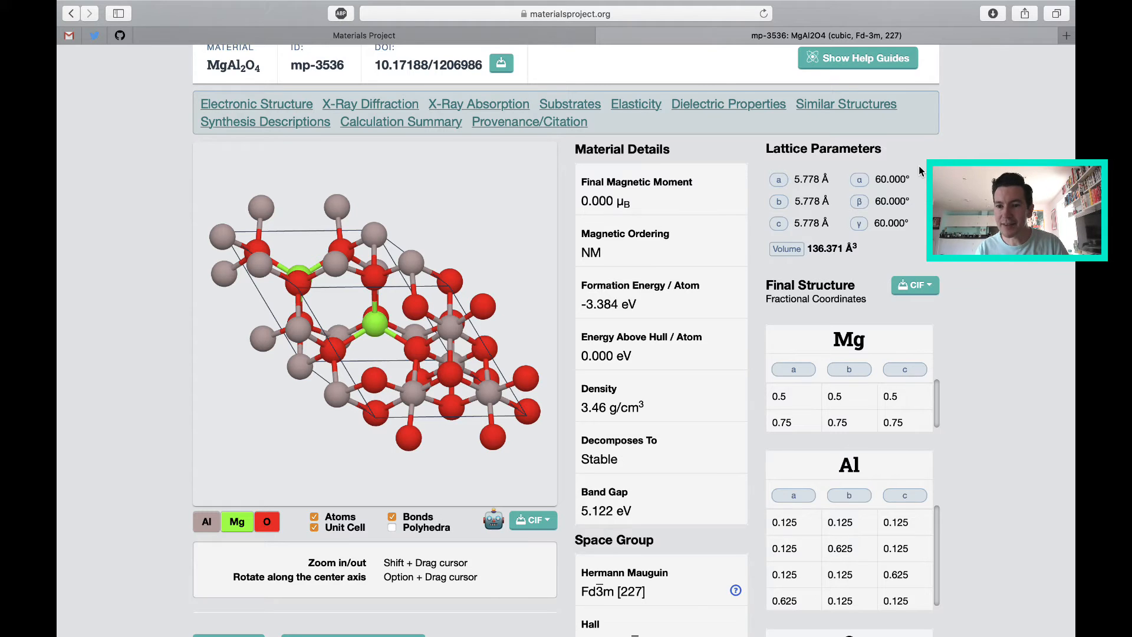
{"action": "scroll", "scroll_direction": "down", "scroll_amount": 3}
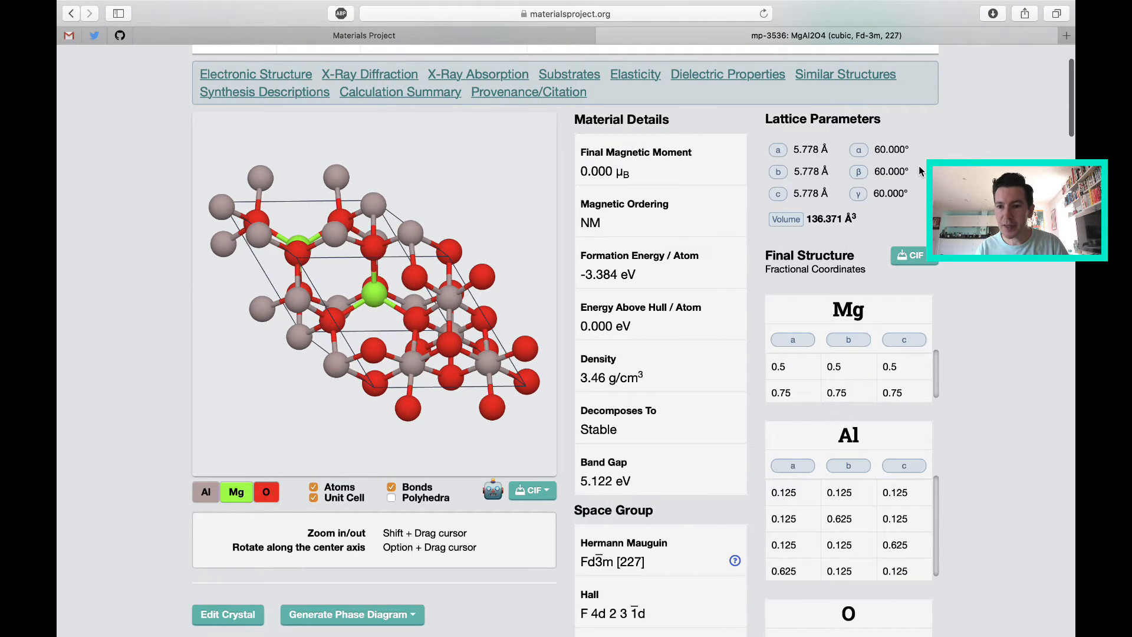
{"action": "scroll", "scroll_direction": "down", "scroll_amount": 3}
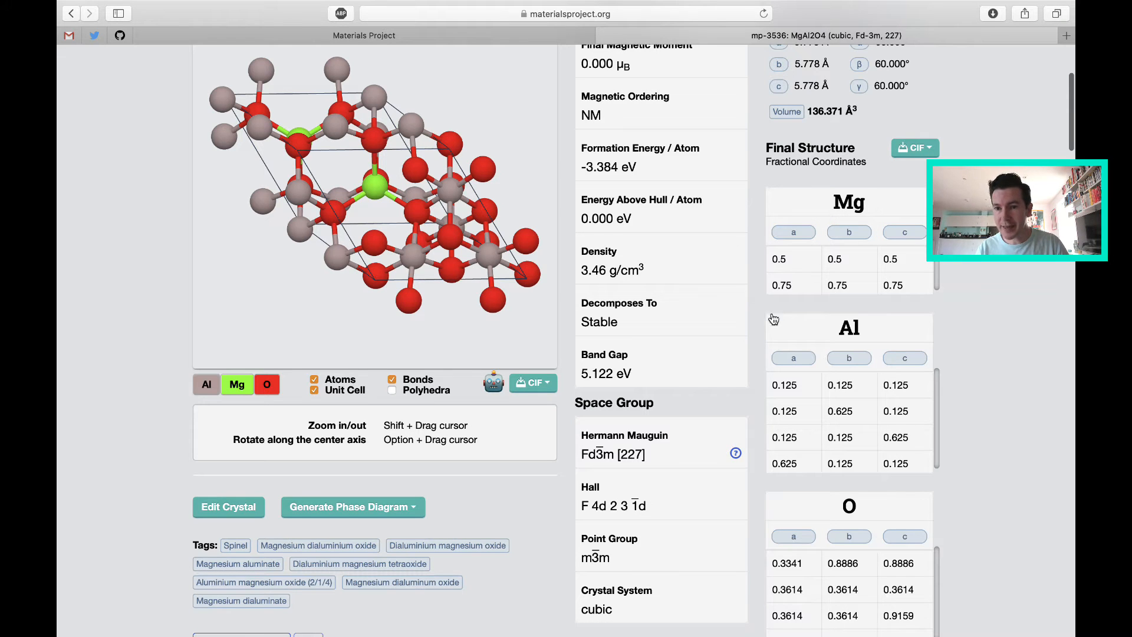
{"action": "scroll", "scroll_direction": "down", "scroll_amount": 3}
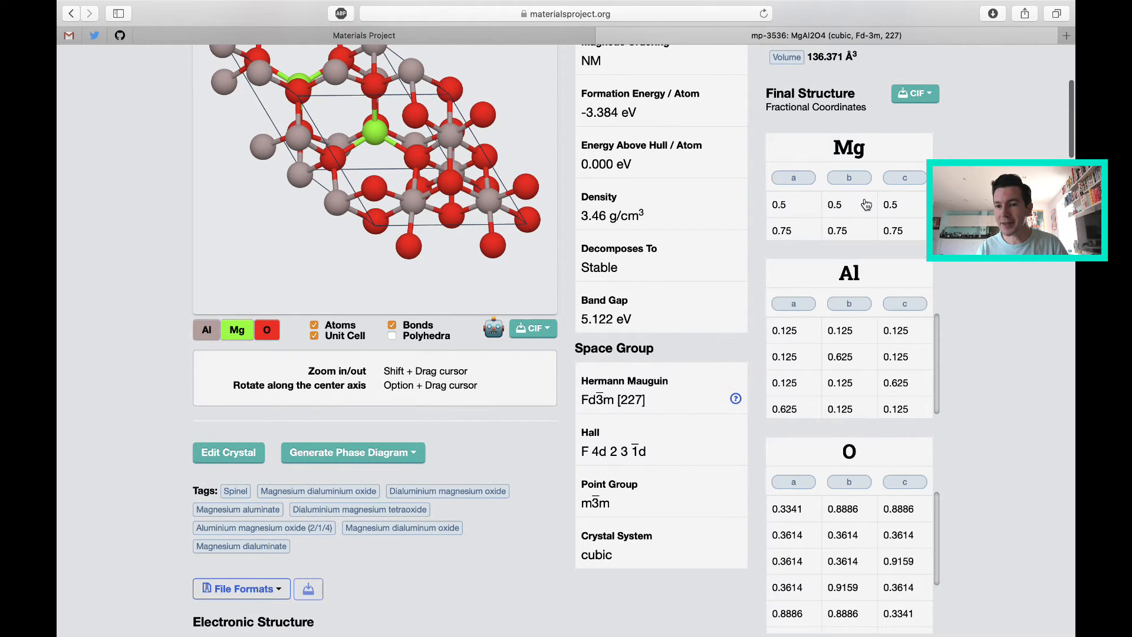
{"action": "scroll", "scroll_direction": "down", "scroll_amount": 3}
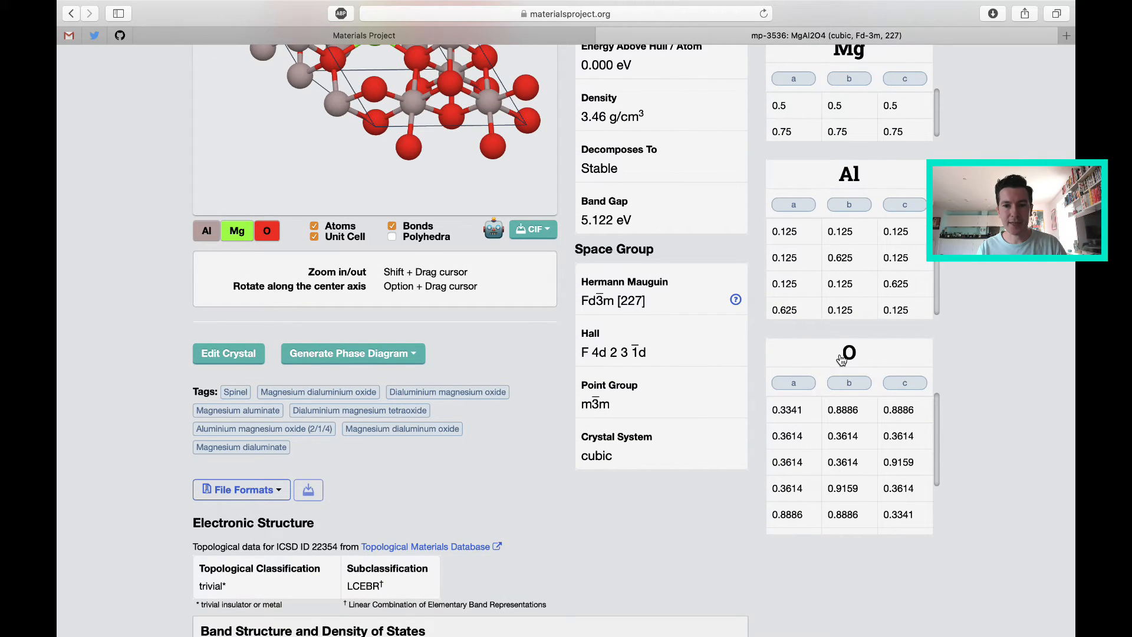
{"action": "scroll", "scroll_direction": "down", "scroll_amount": 3}
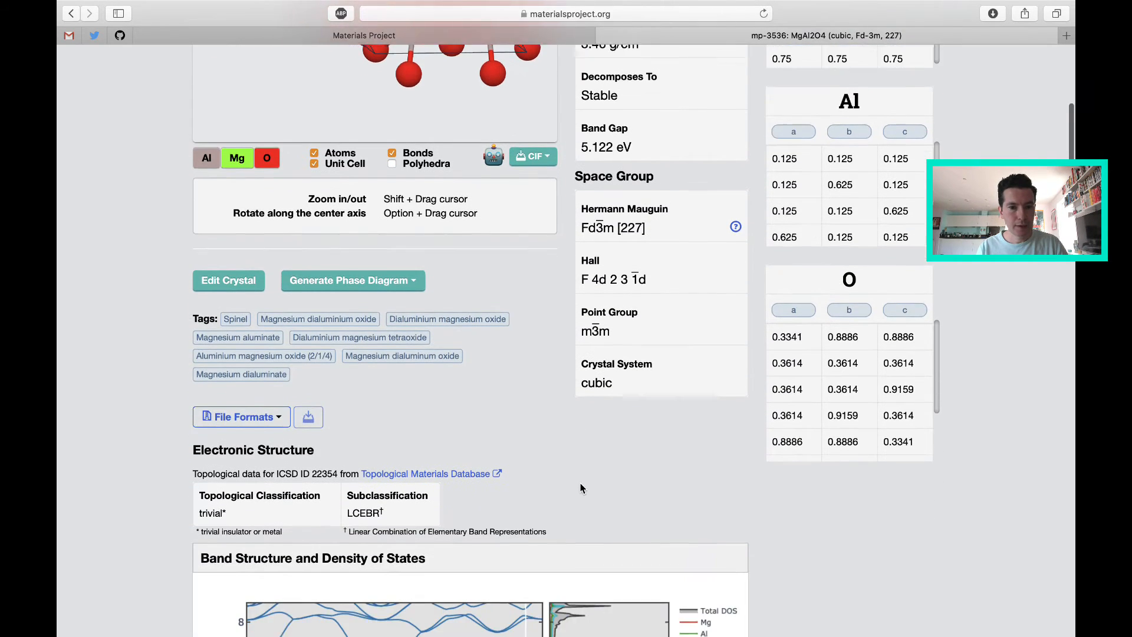
- Scroll past the band structure and density of states to the Cu X-ray diffraction pattern
{"action": "scroll", "scroll_direction": "down", "scroll_amount": 3}
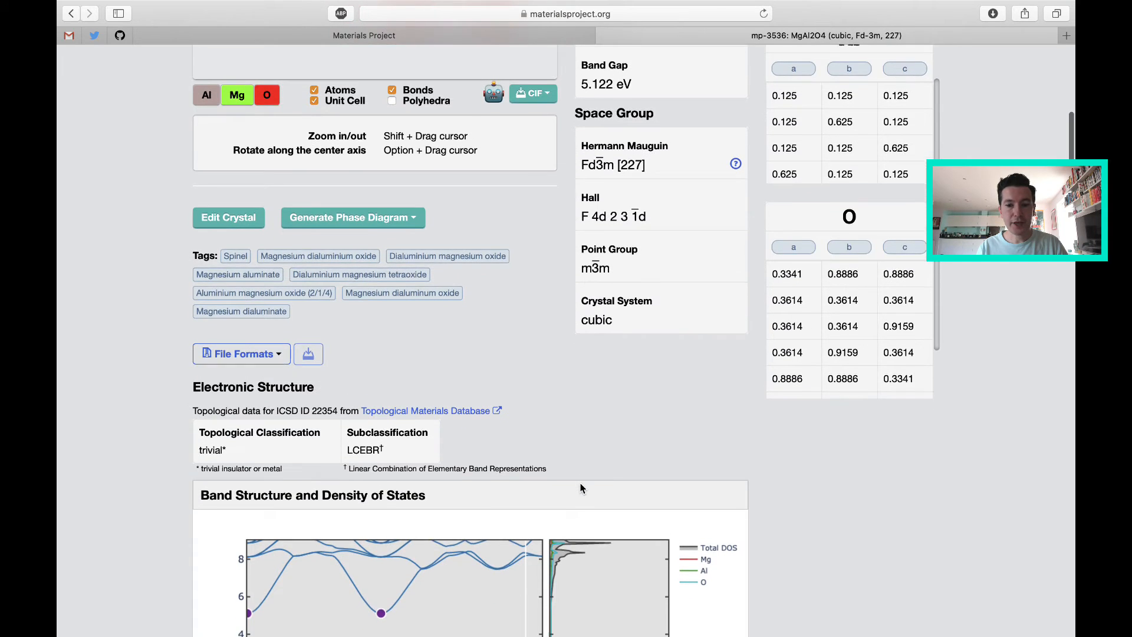
{"action": "scroll", "scroll_direction": "down", "scroll_amount": 3}
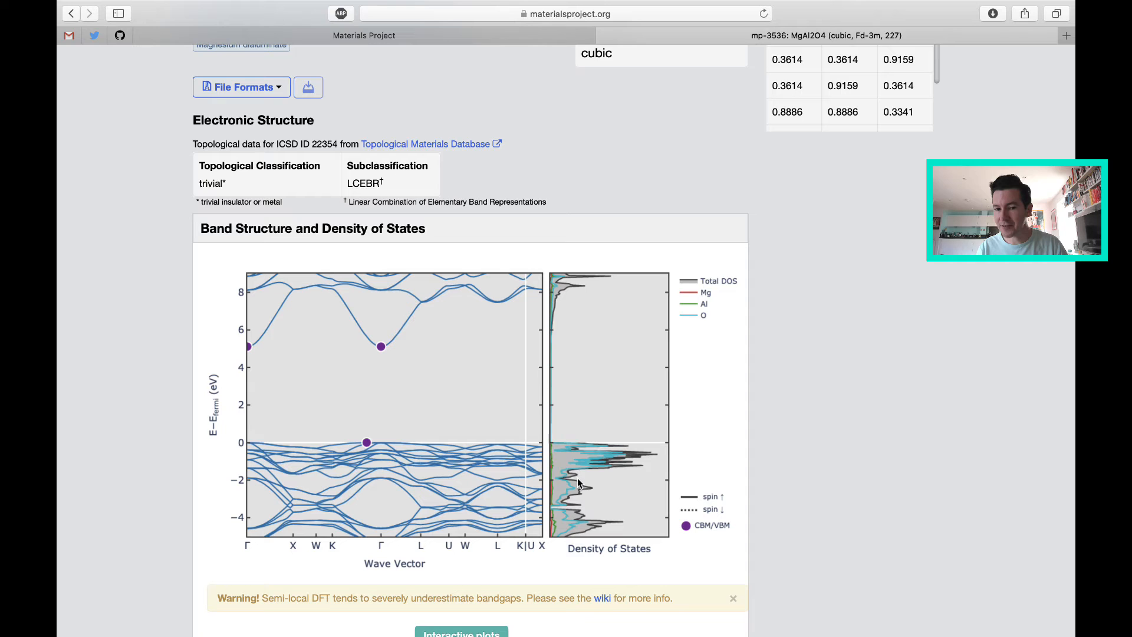
{"action": "mouse_move", "coordinate": [395, 437]}
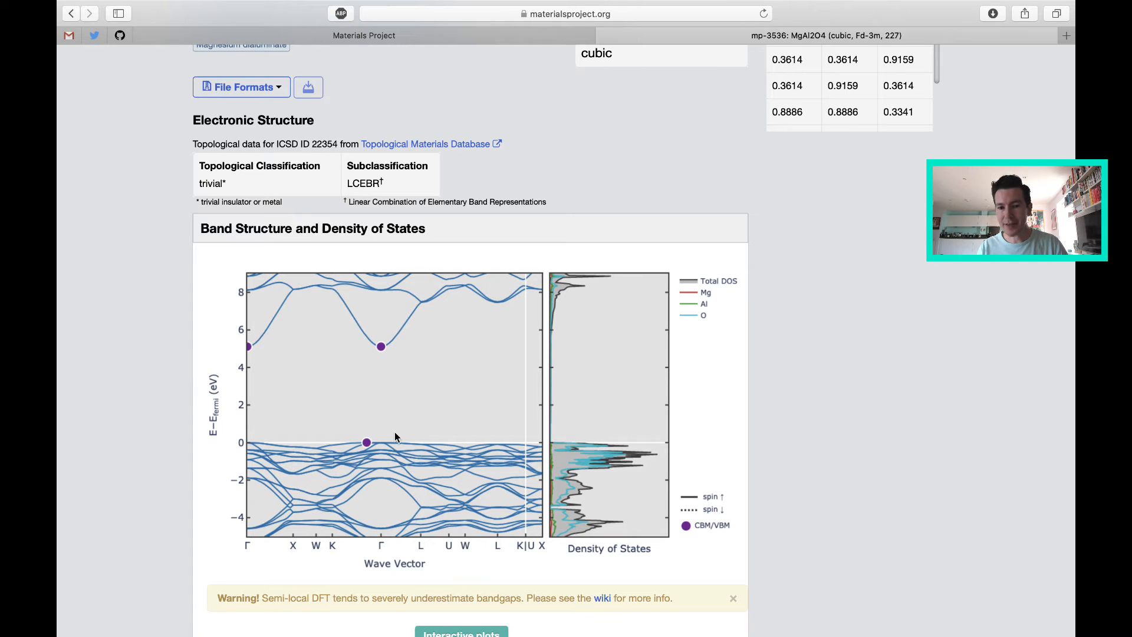
{"action": "scroll", "scroll_direction": "down", "scroll_amount": 3}
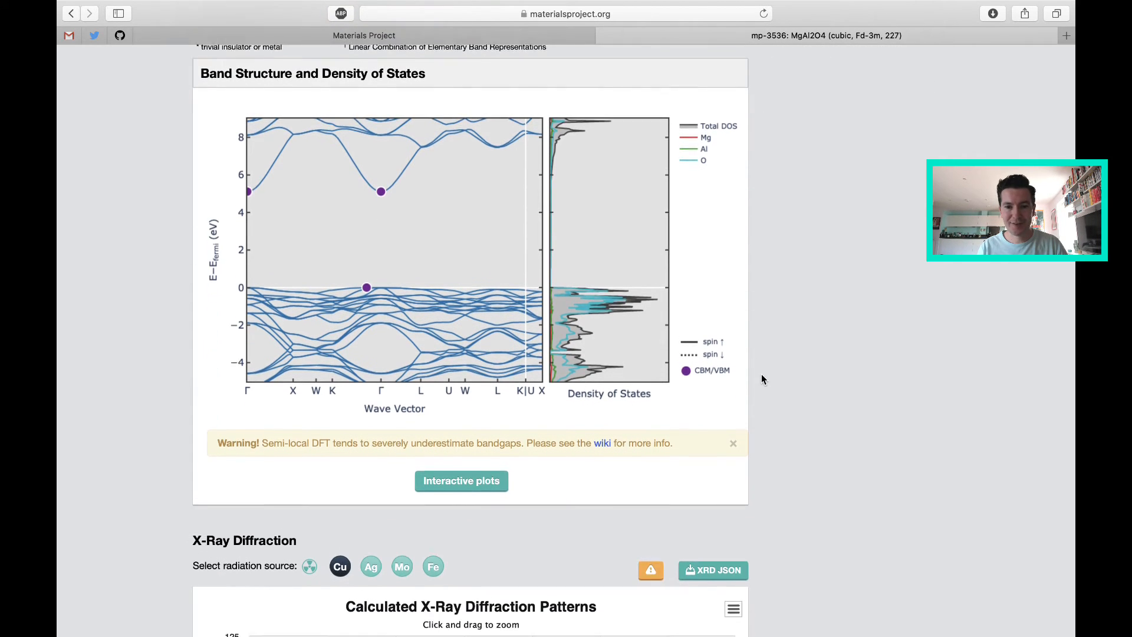
{"action": "scroll", "scroll_direction": "down", "scroll_amount": 3}
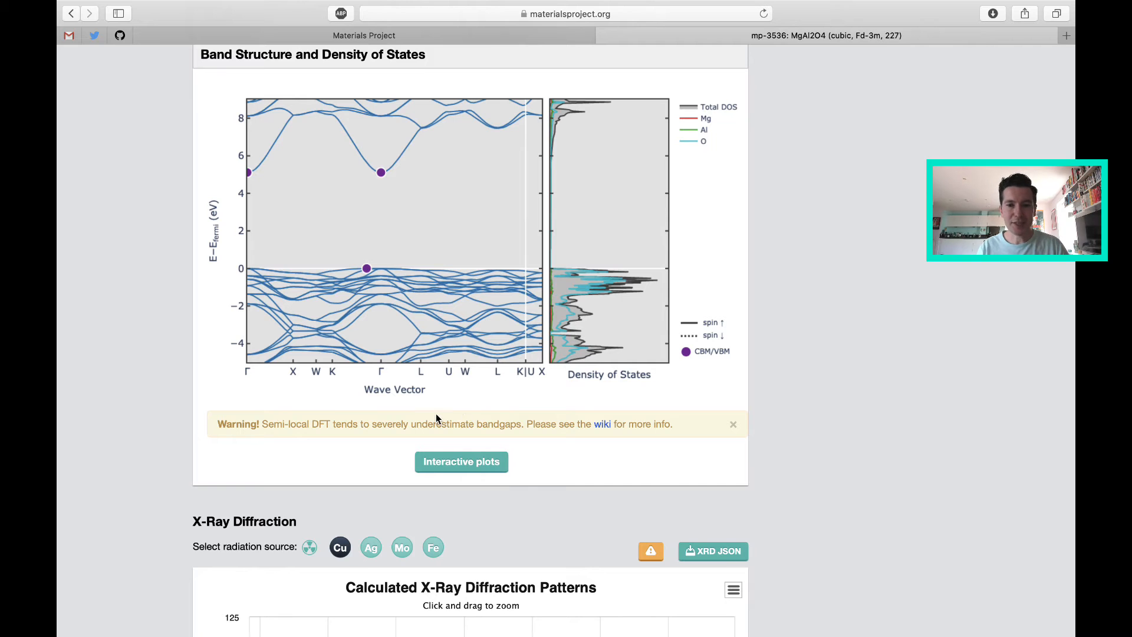
{"action": "mouse_move", "coordinate": [419, 385]}
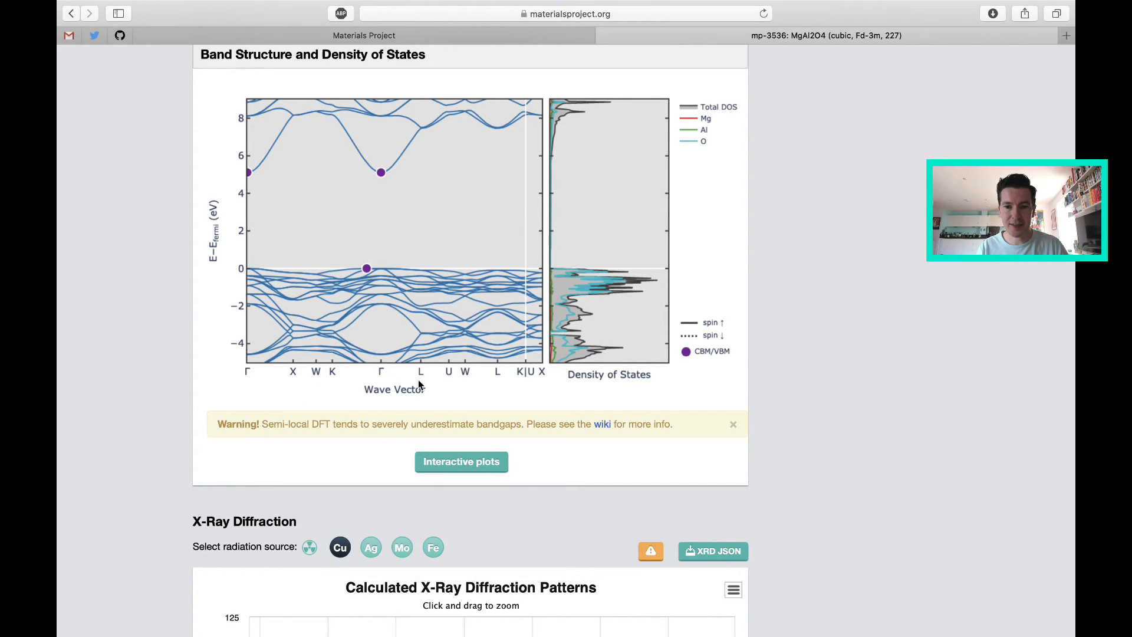
{"action": "scroll", "scroll_direction": "down", "scroll_amount": 3}
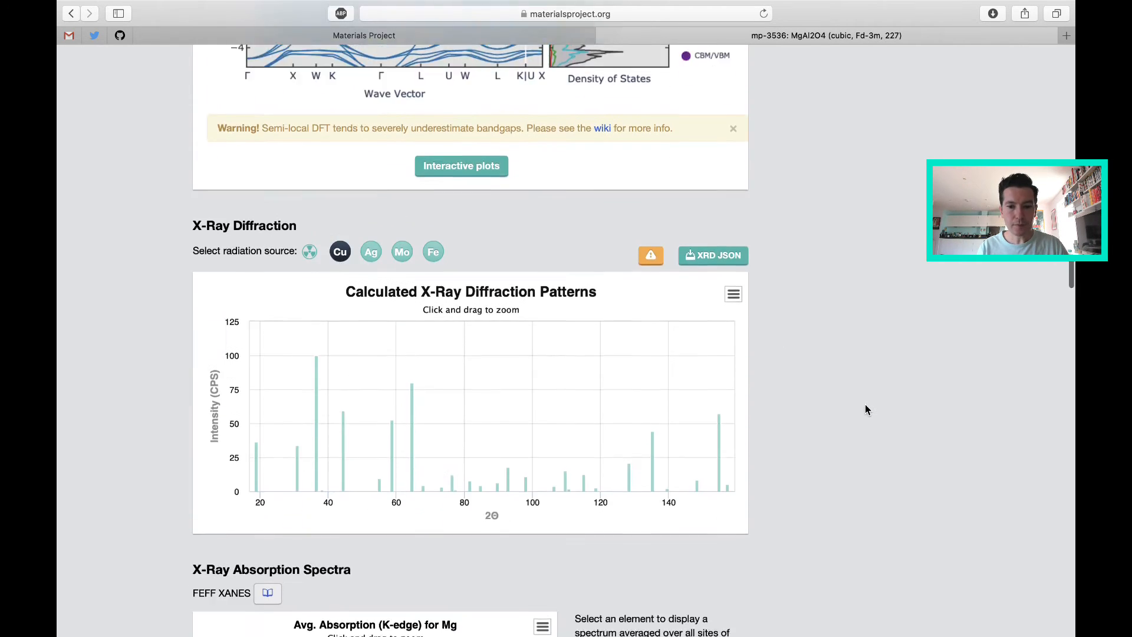
- Scroll through the Mg K-edge spectrum and substrates table to the elasticity tensor and moduli
{"action": "scroll", "scroll_direction": "down", "scroll_amount": 3}
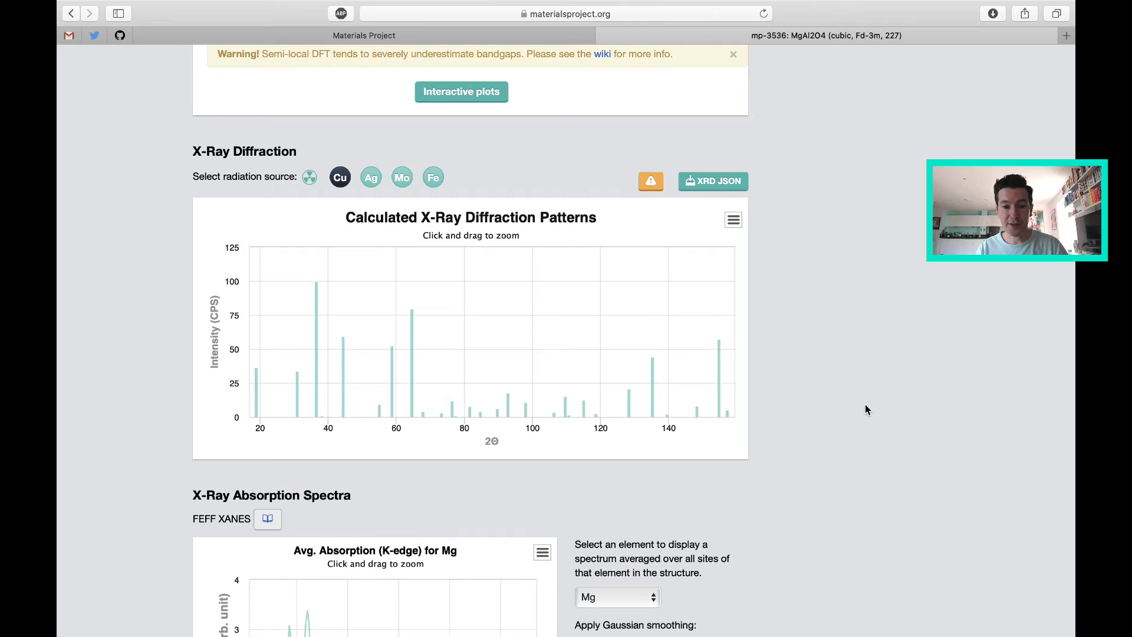
{"action": "scroll", "scroll_direction": "down", "scroll_amount": 3}
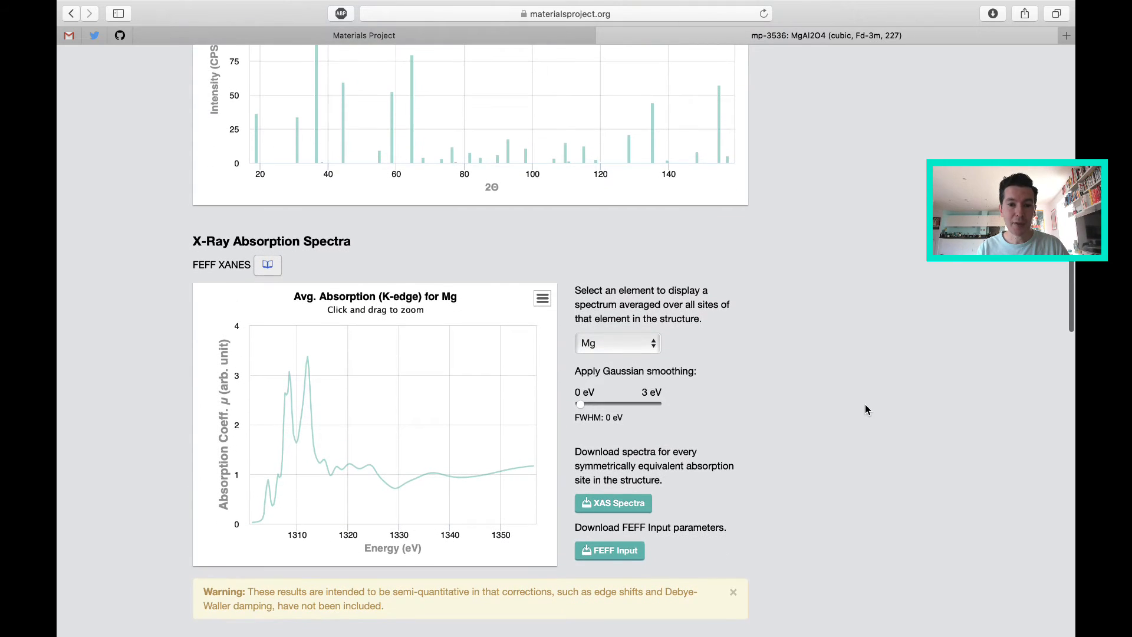
{"action": "scroll", "scroll_direction": "down", "scroll_amount": 3}
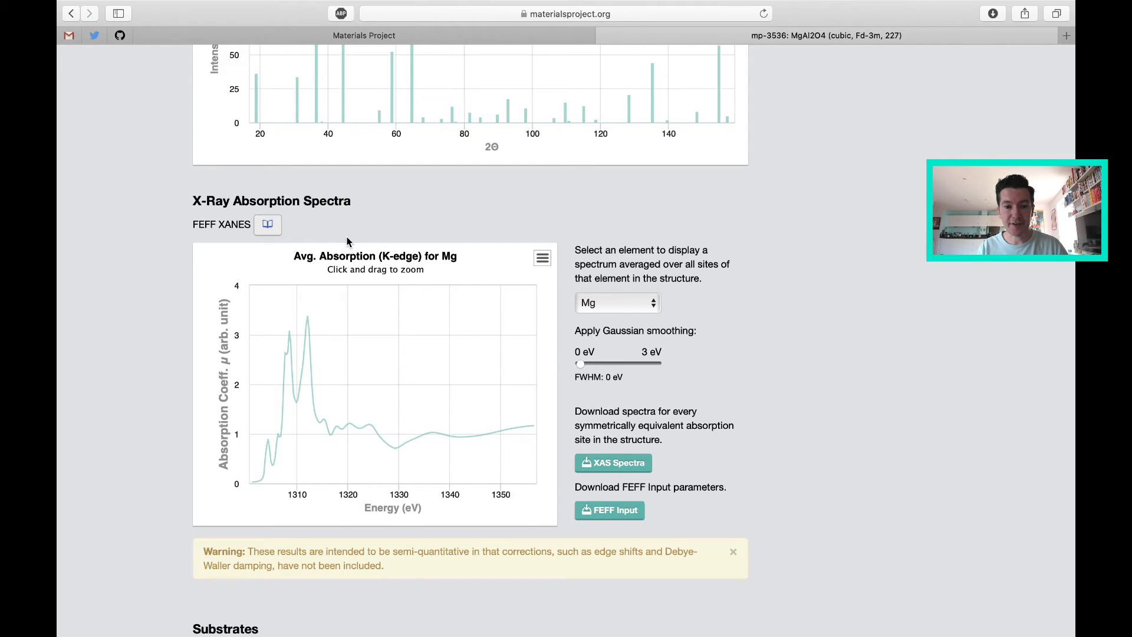
{"action": "scroll", "scroll_direction": "down", "scroll_amount": 3}
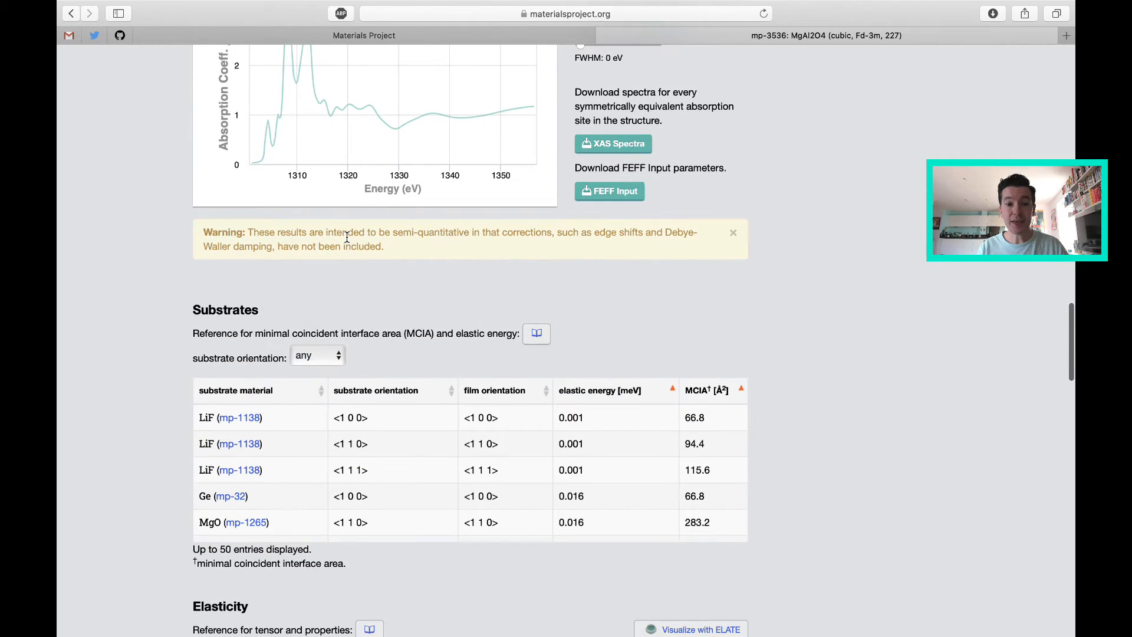
{"action": "scroll", "scroll_direction": "down", "scroll_amount": 3}
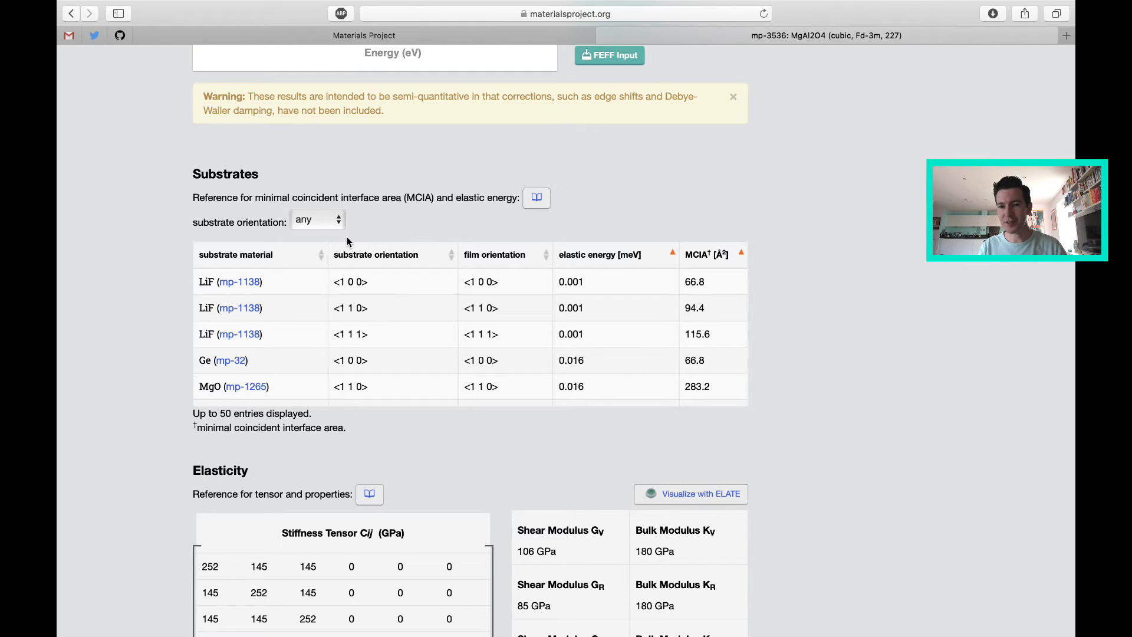
{"action": "scroll", "scroll_direction": "down", "scroll_amount": 3}
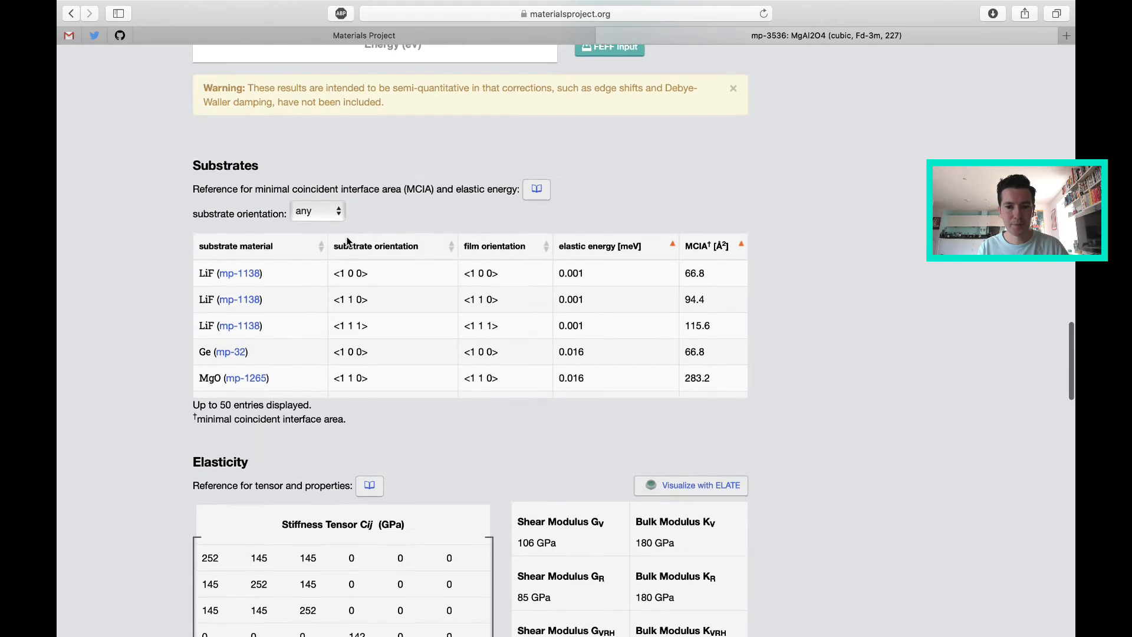
{"action": "scroll", "scroll_direction": "down", "scroll_amount": 3}
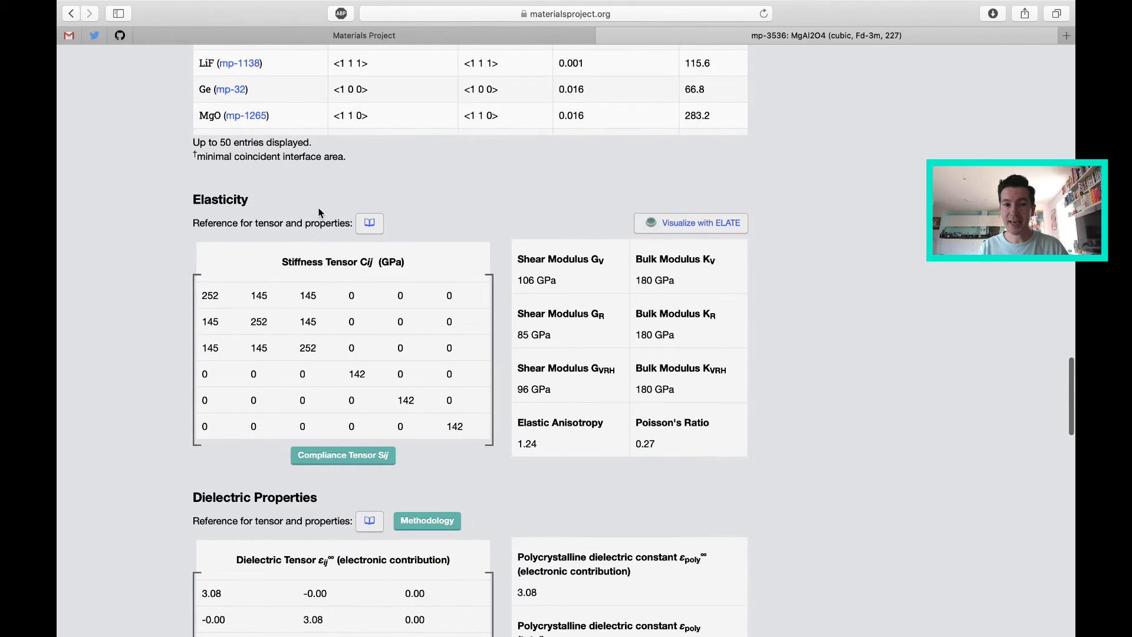
{"action": "scroll", "scroll_direction": "down", "scroll_amount": 3}
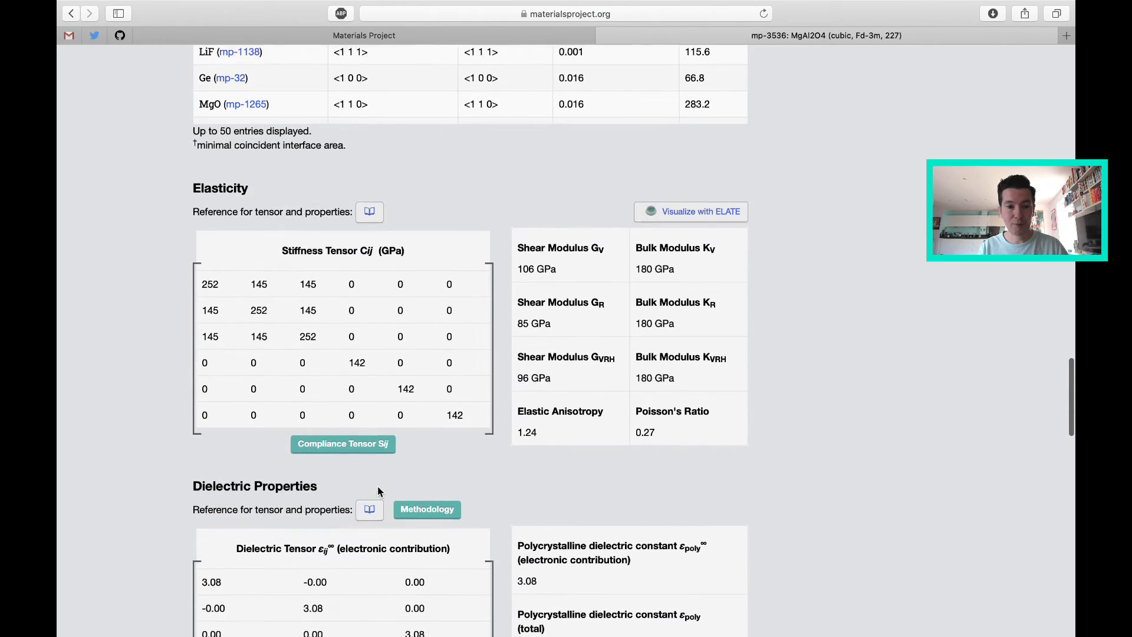
{"action": "scroll", "scroll_direction": "down", "scroll_amount": 3}
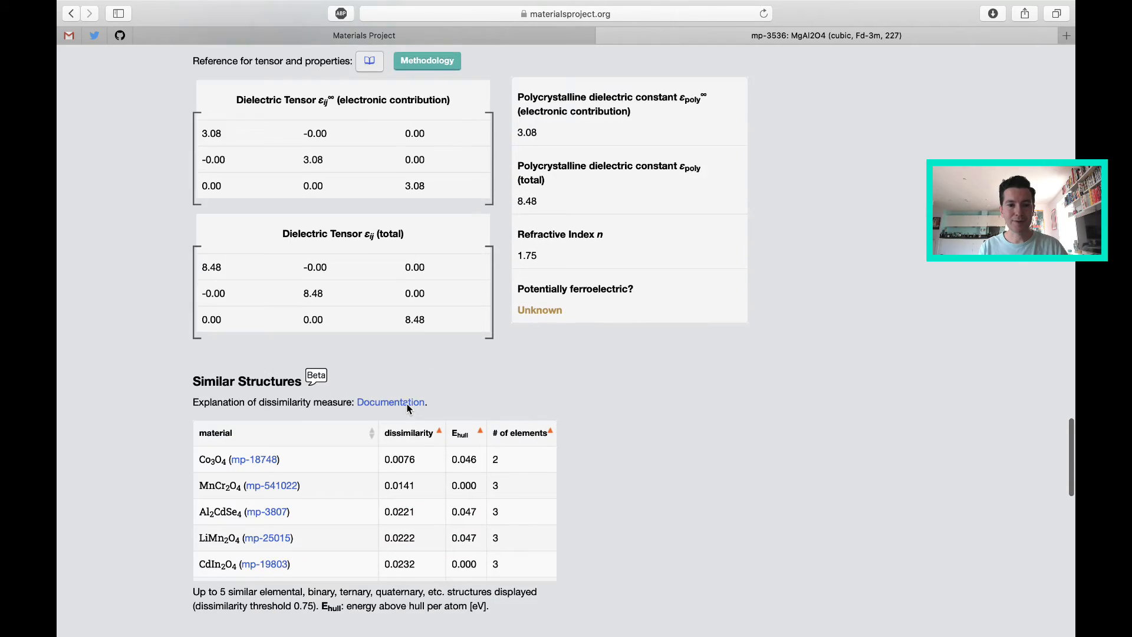
{"action": "scroll", "scroll_direction": "down", "scroll_amount": 3}
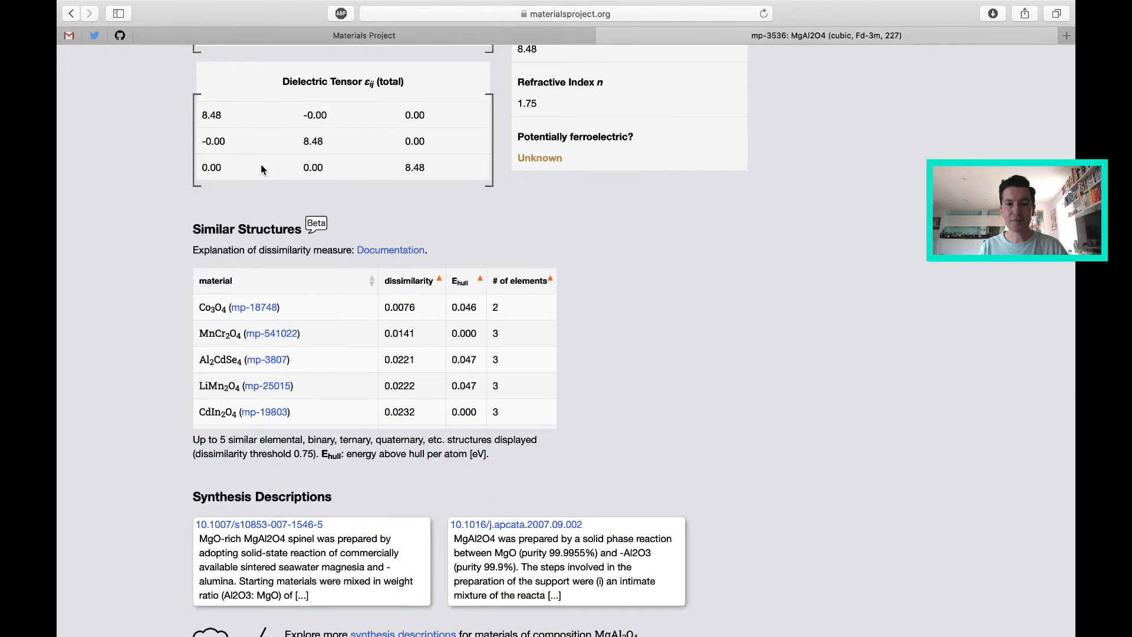
{"action": "scroll", "scroll_direction": "down", "scroll_amount": 3}
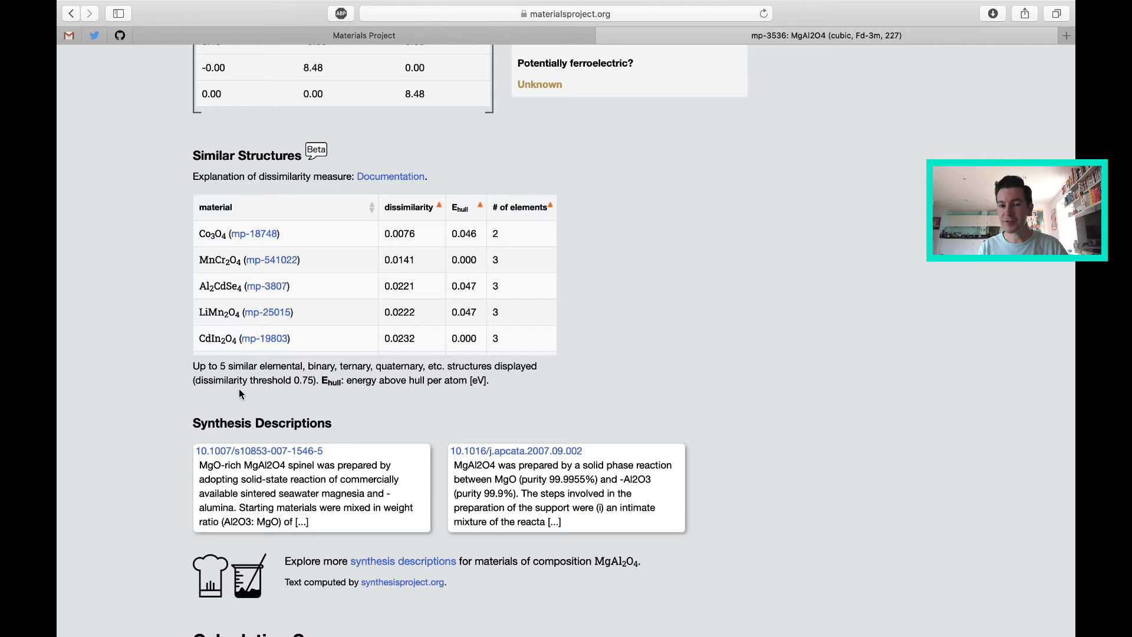
{"action": "scroll", "scroll_direction": "down", "scroll_amount": 3}
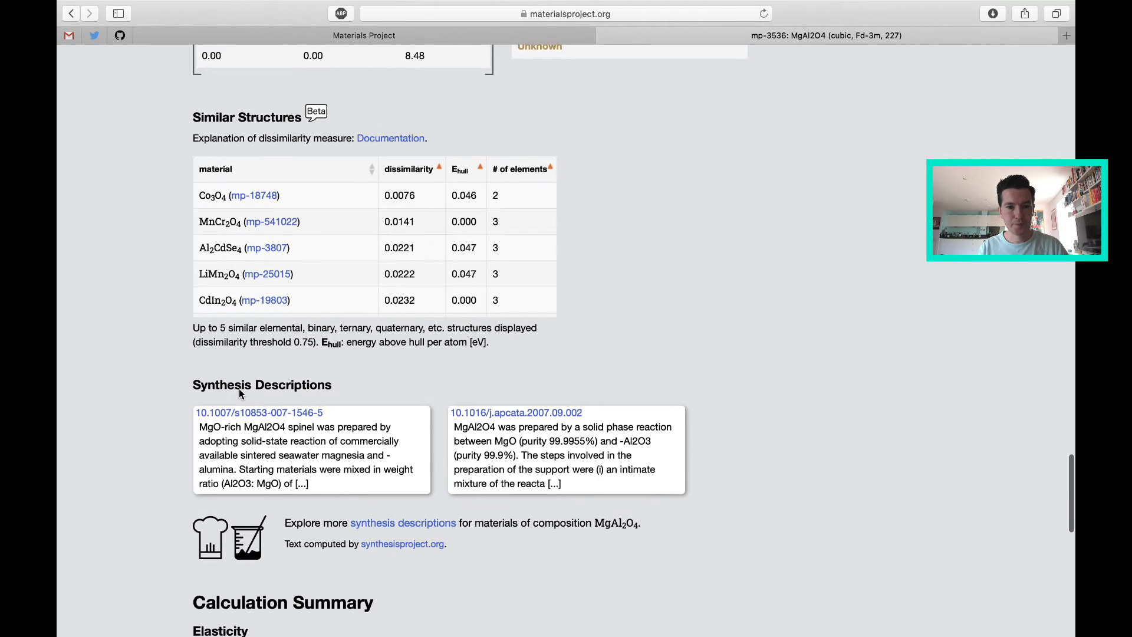
{"action": "scroll", "scroll_direction": "down", "scroll_amount": 3}
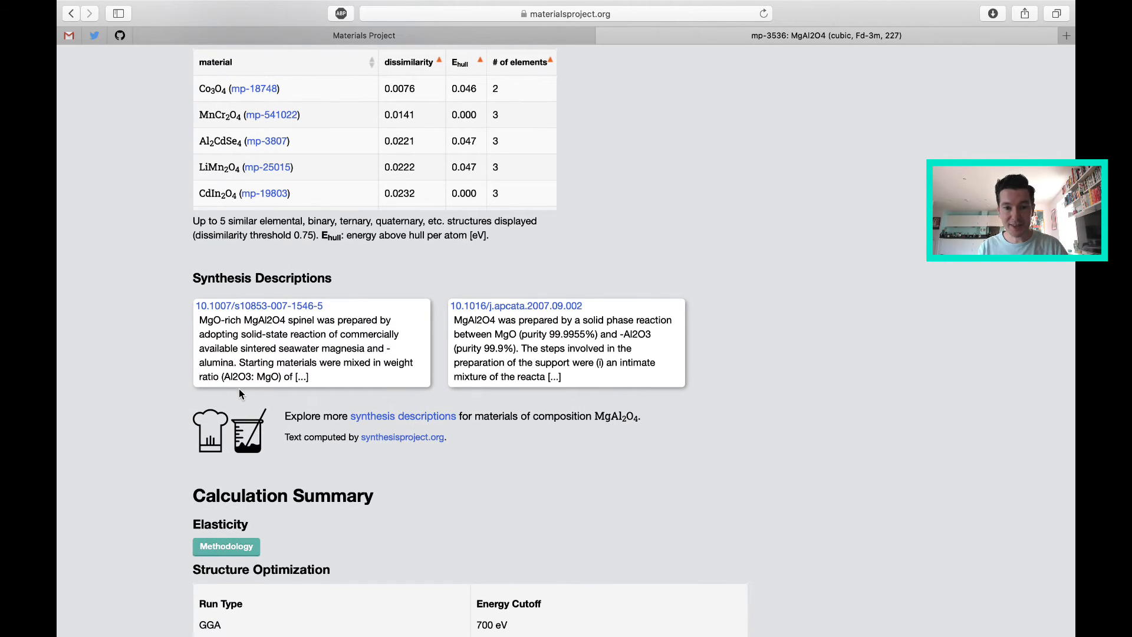
{"action": "scroll", "scroll_direction": "down", "scroll_amount": 3}
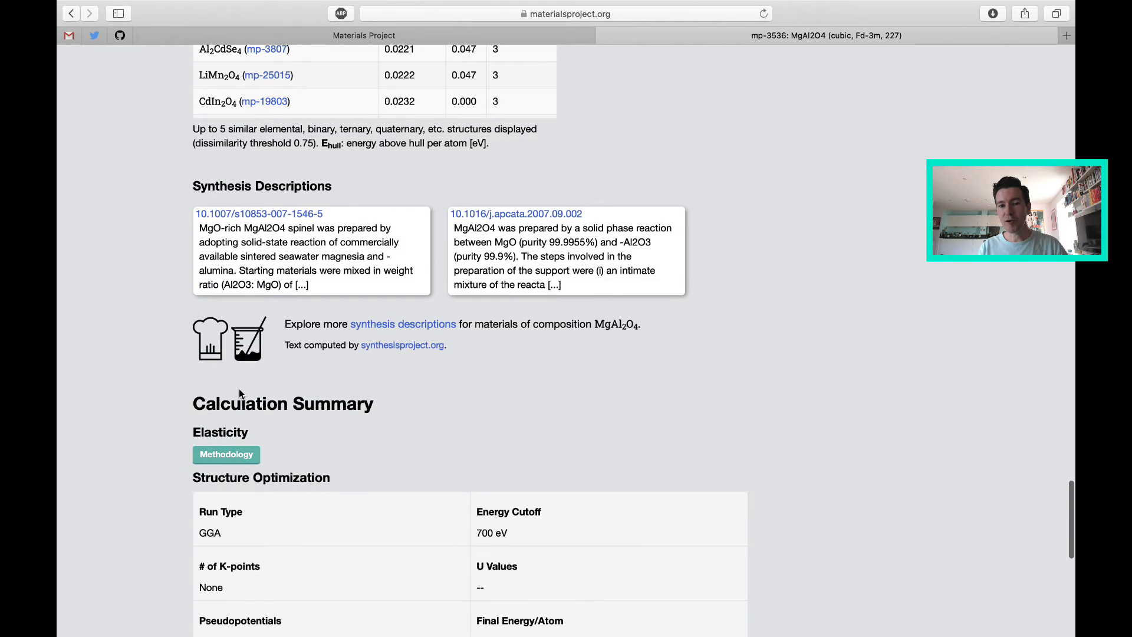
{"action": "mouse_move", "coordinate": [402, 350]}
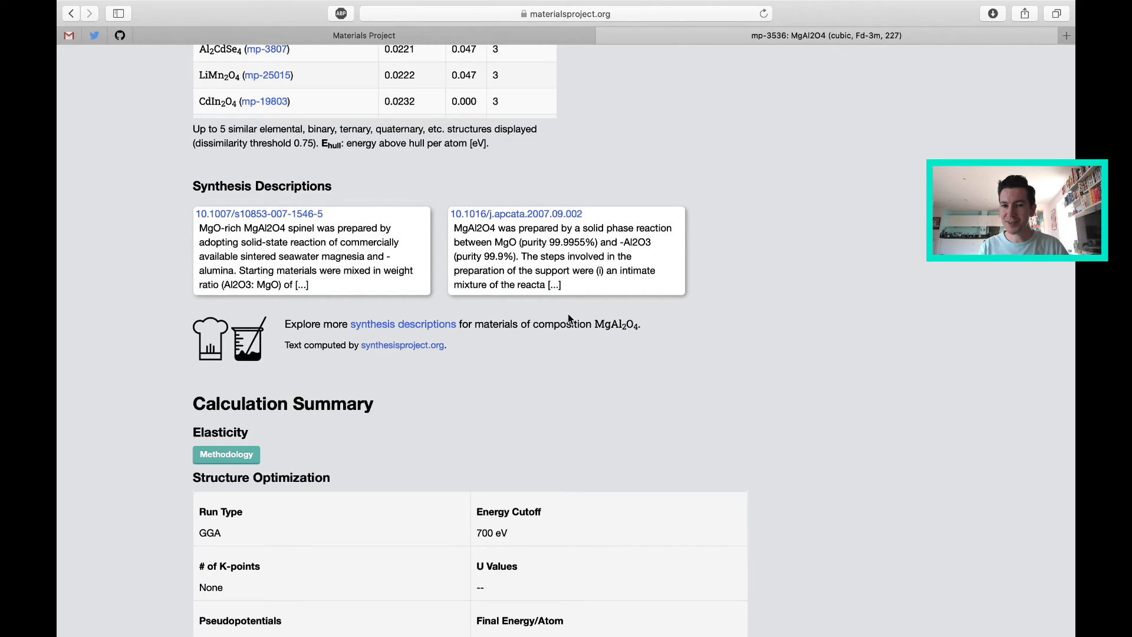
{"action": "scroll", "scroll_direction": "down", "scroll_amount": 3}
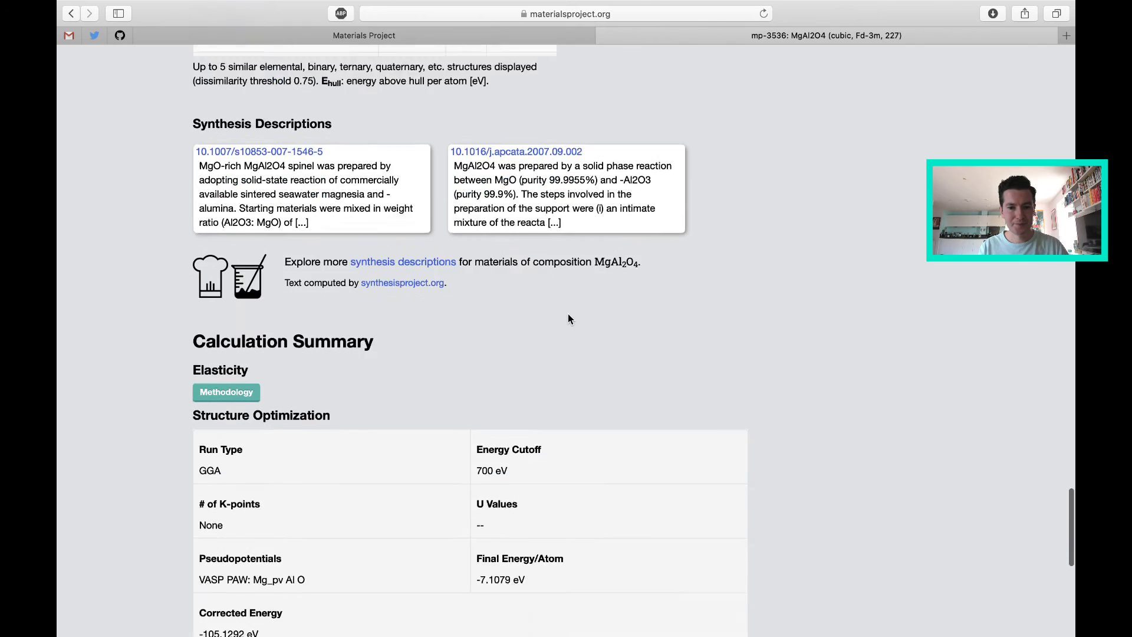
{"action": "scroll", "scroll_direction": "down", "scroll_amount": 3}
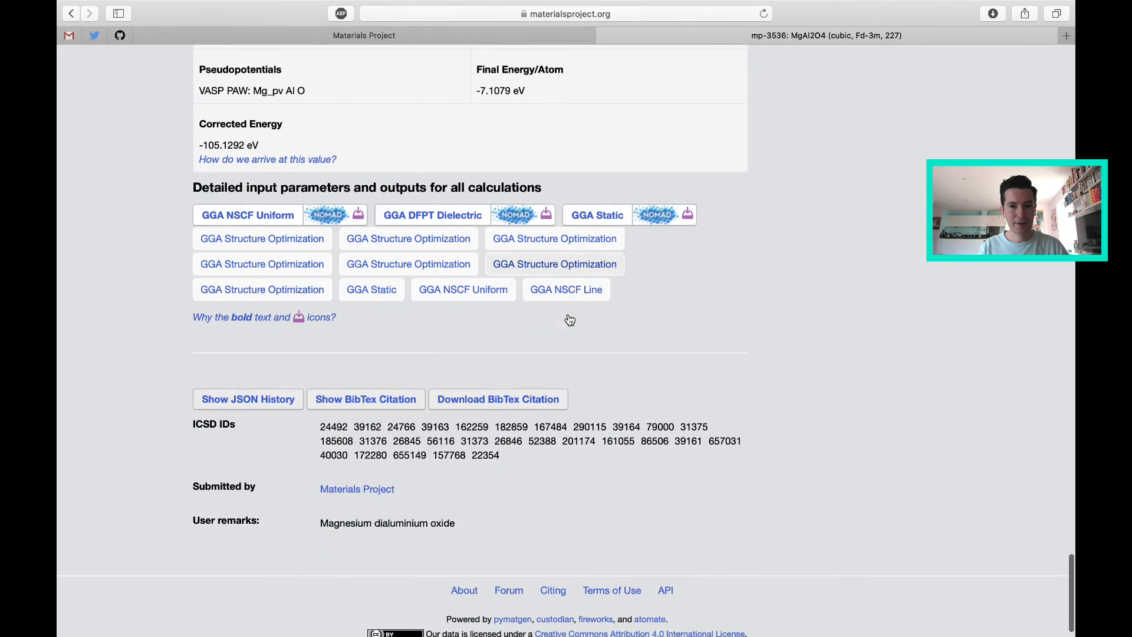
{"action": "scroll", "scroll_direction": "down", "scroll_amount": 3}
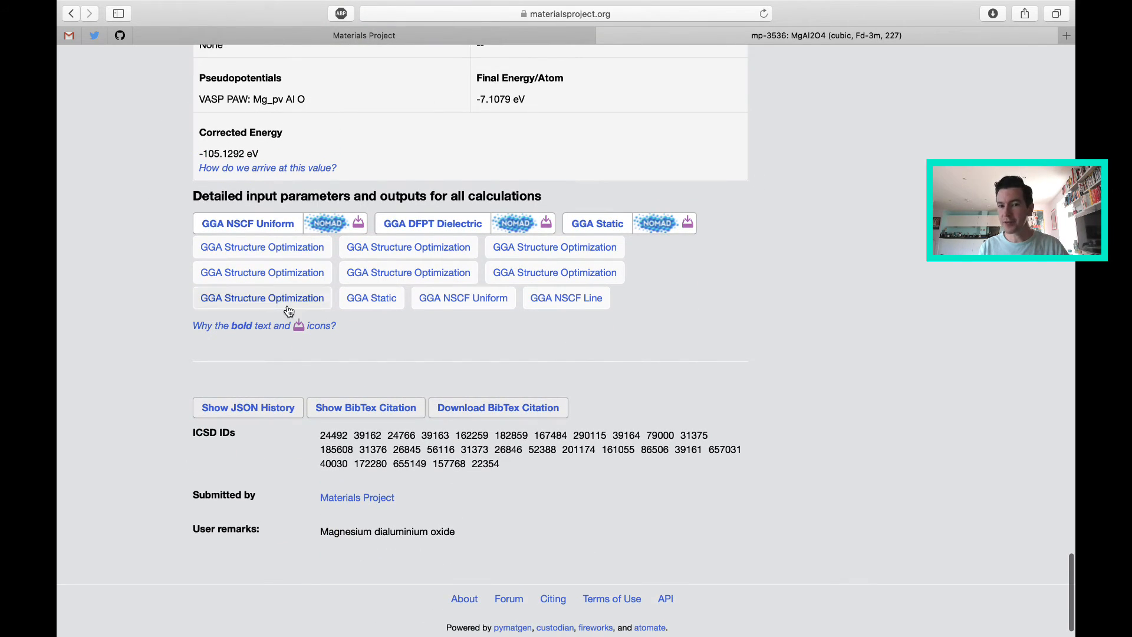
{"action": "mouse_move", "coordinate": [334, 289]}
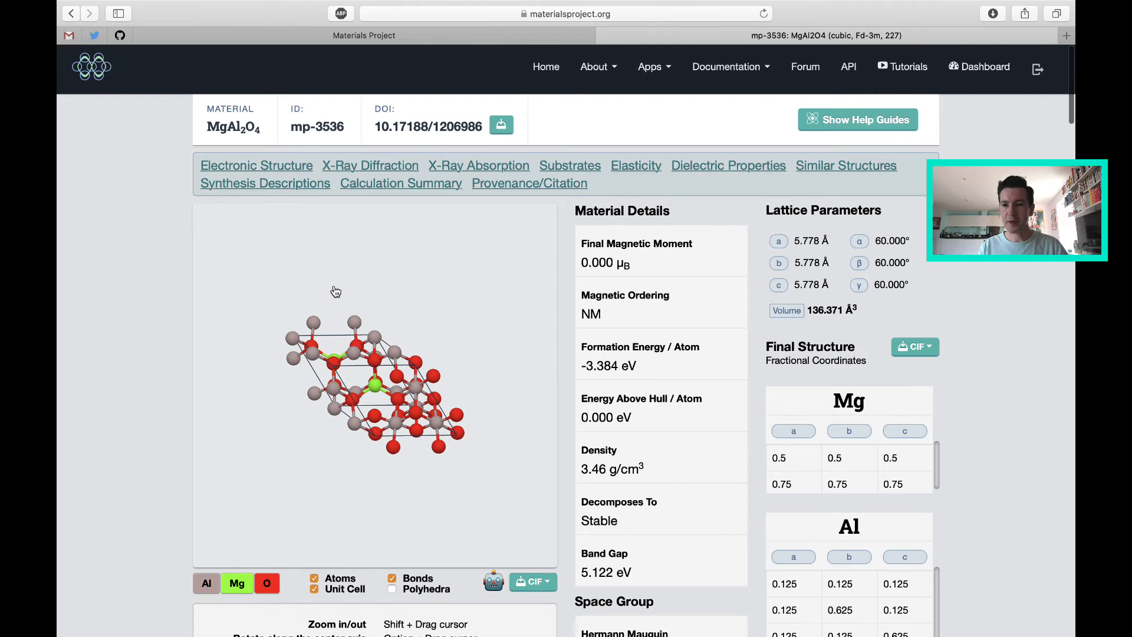
- Return to the structure viewer and show the CIF choices listing four cell types
{"action": "scroll", "scroll_direction": "down", "scroll_amount": 3}
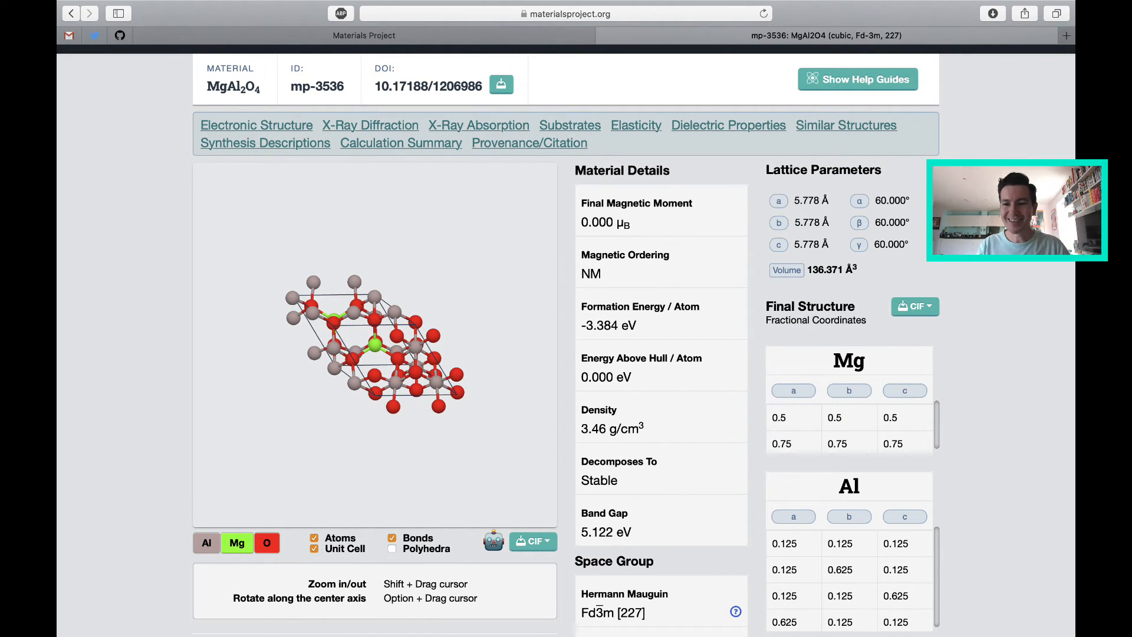
{"action": "scroll", "scroll_direction": "down", "scroll_amount": 3}
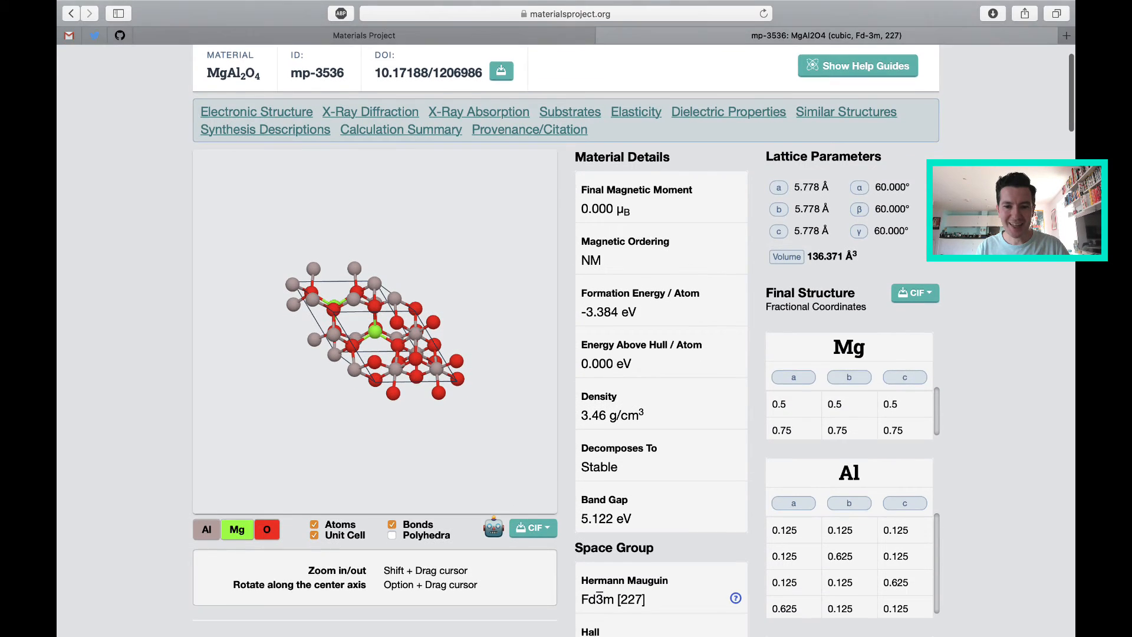
{"action": "scroll", "scroll_direction": "down", "scroll_amount": 3}
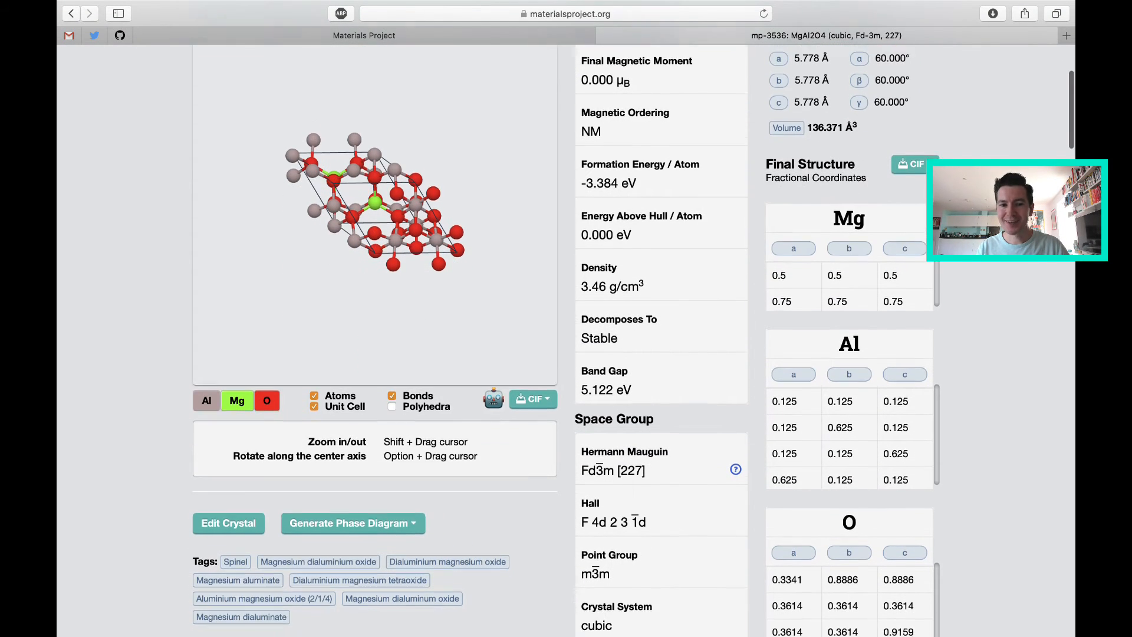
{"action": "scroll", "scroll_direction": "down", "scroll_amount": 3}
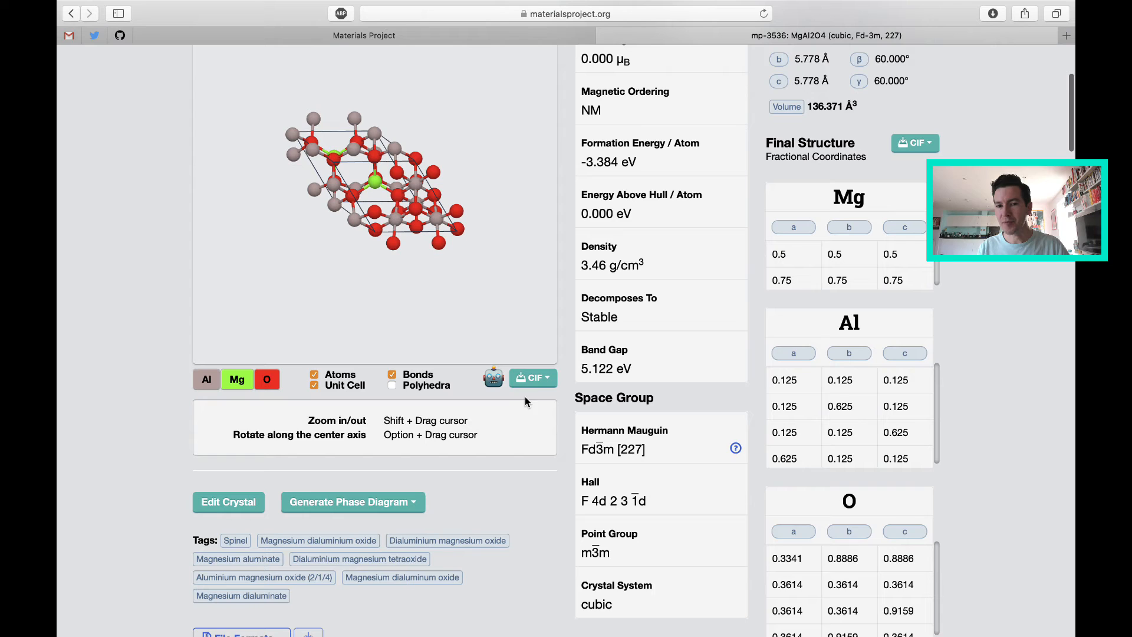
{"action": "left_click", "coordinate": [533, 377]}
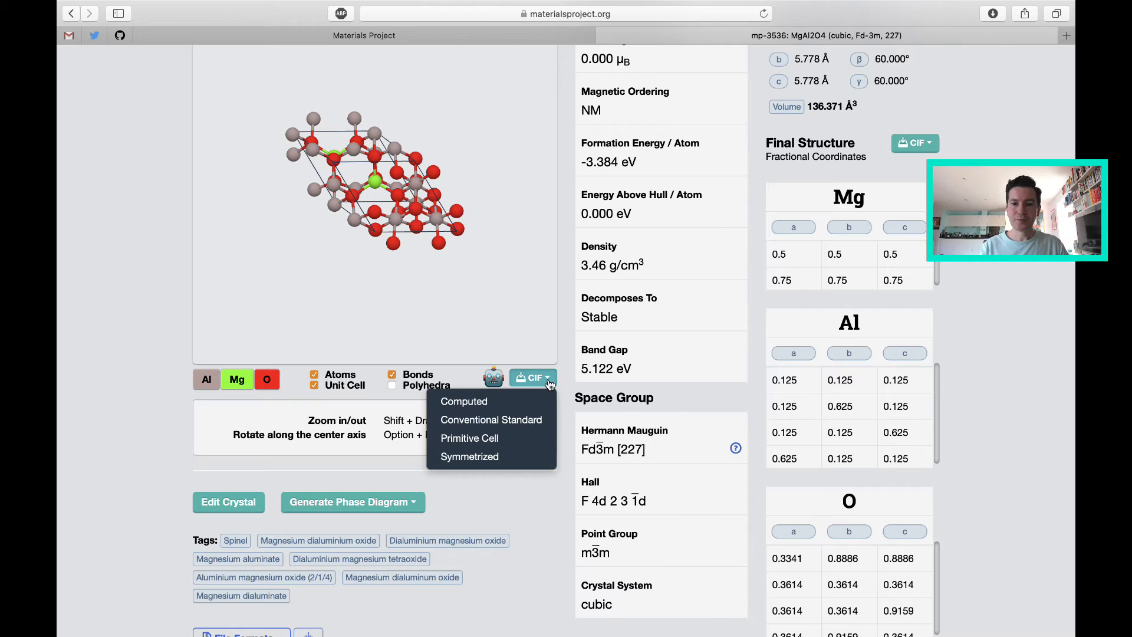
{"action": "mouse_move", "coordinate": [480, 403]}
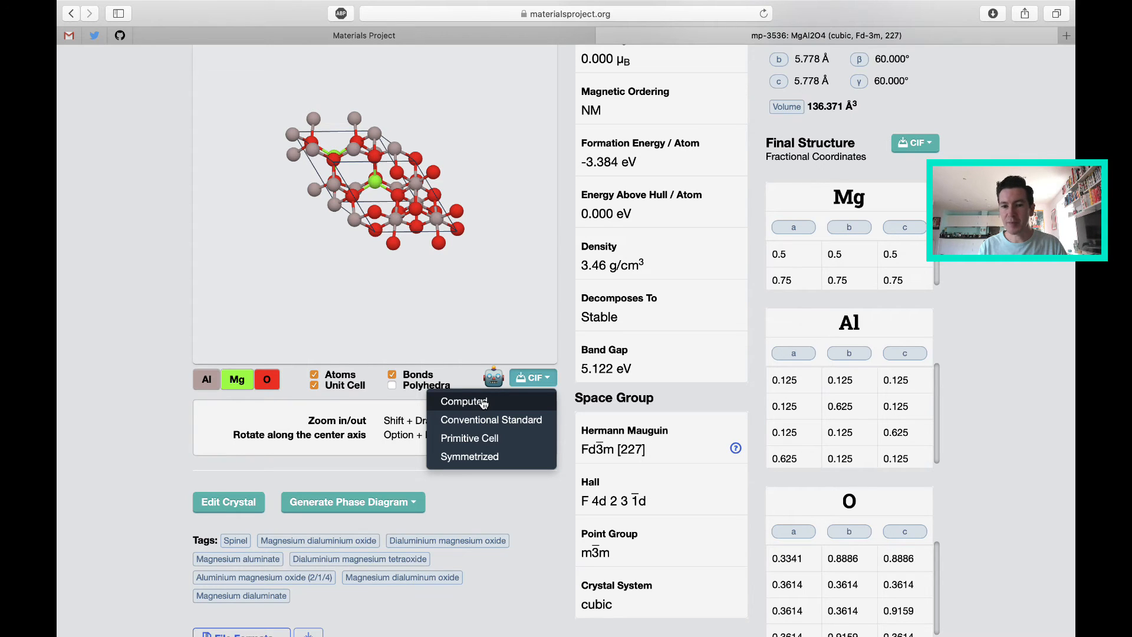
{"action": "mouse_move", "coordinate": [480, 429]}
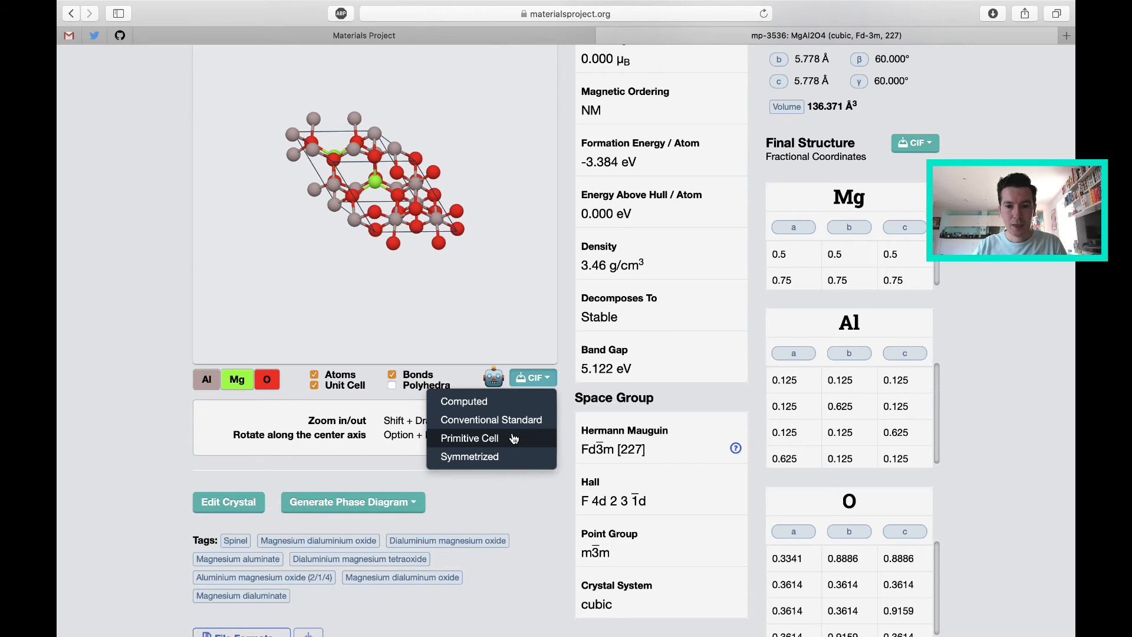
{"action": "mouse_move", "coordinate": [472, 456]}
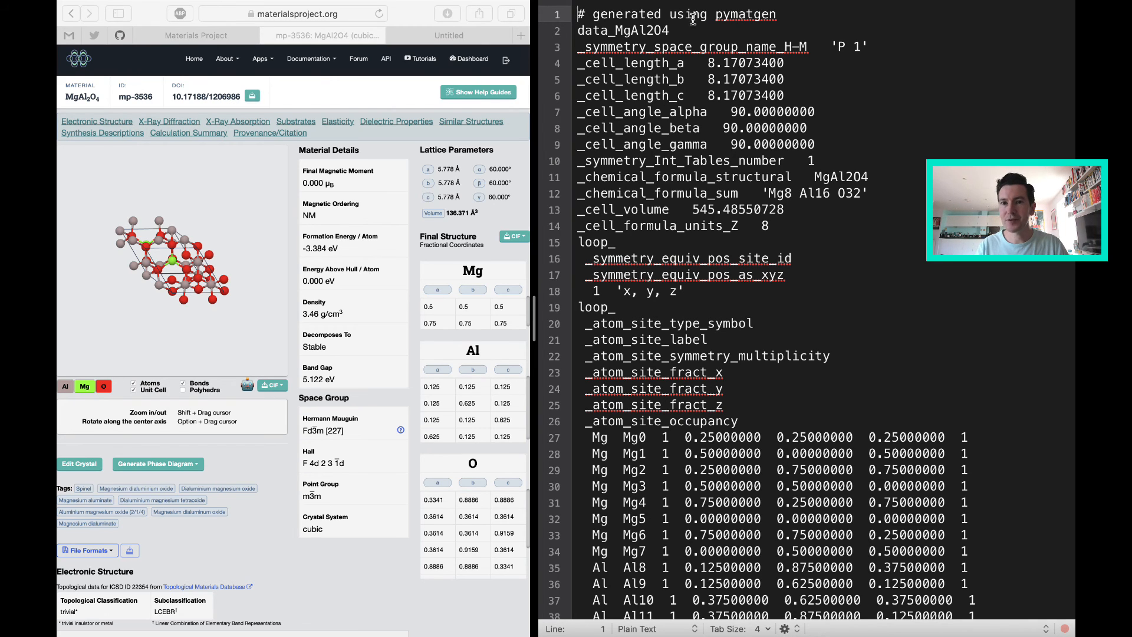
- Highlight the 8.17073400 Å cell_length_a value, then scroll through the Mg, Al, O atom sites
{"action": "double_click", "coordinate": [744, 14]}
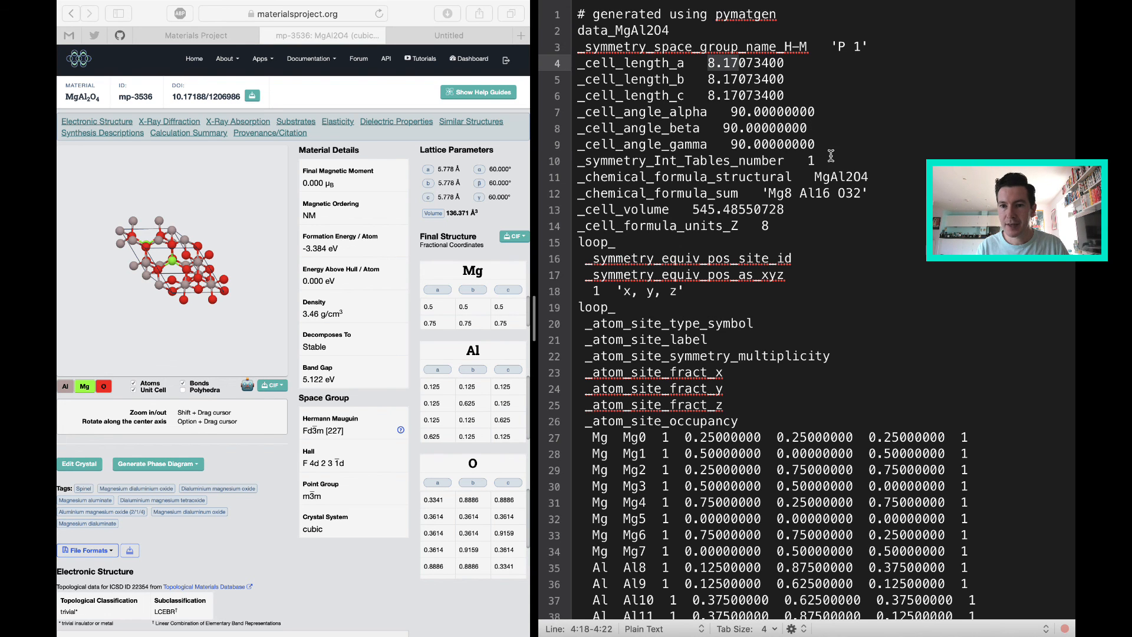
{"action": "scroll", "scroll_direction": "down", "scroll_amount": 3}
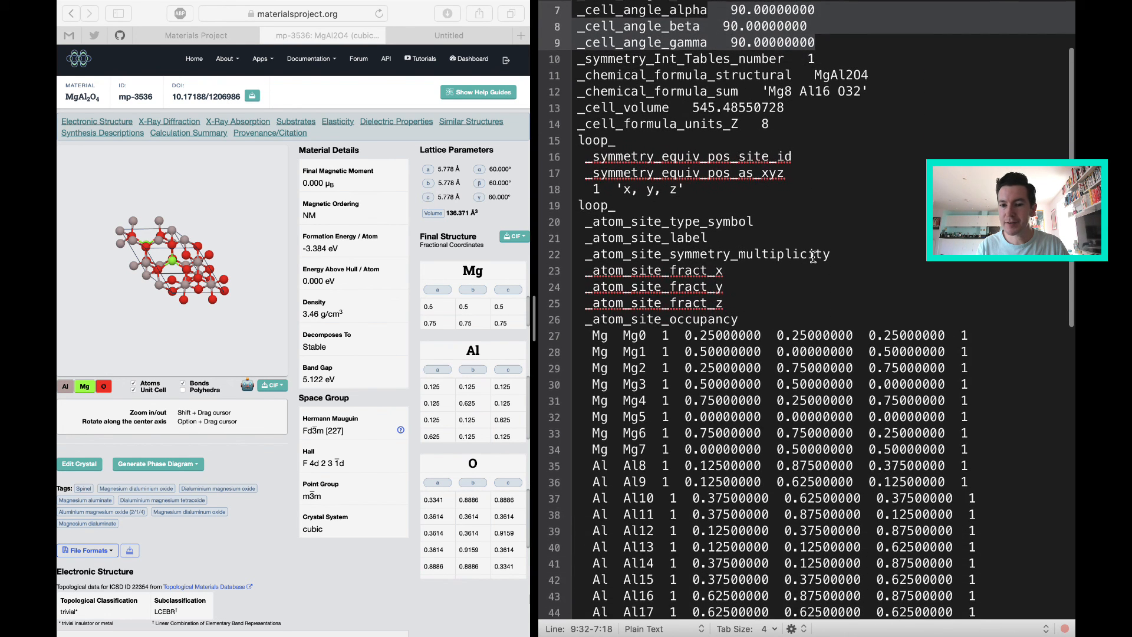
{"action": "scroll", "scroll_direction": "down", "scroll_amount": 3}
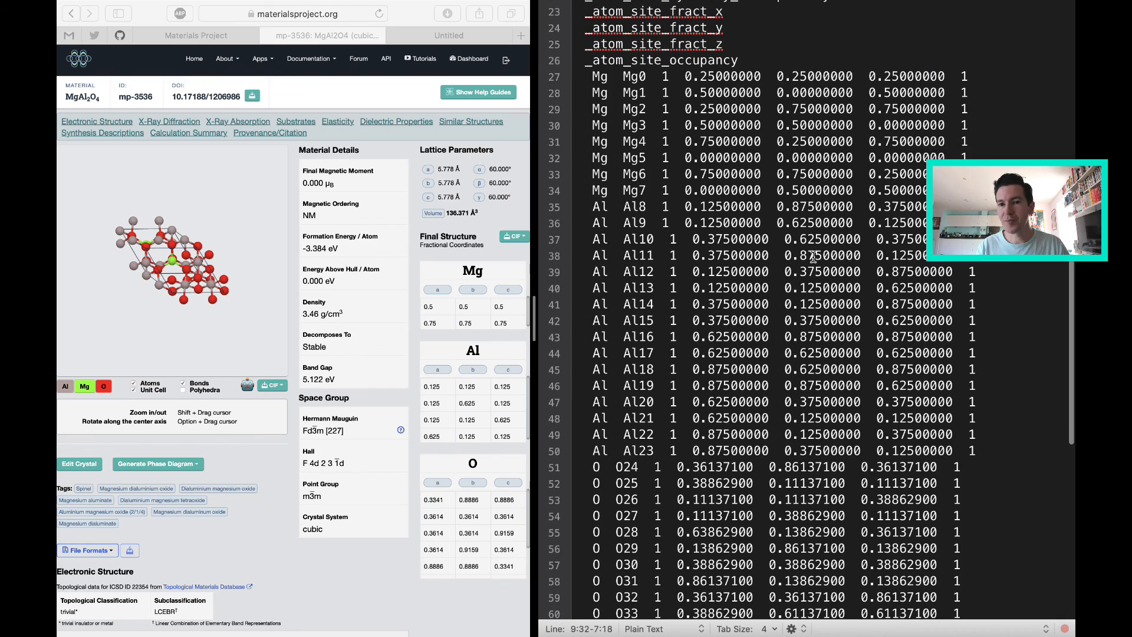
{"action": "scroll", "scroll_direction": "down", "scroll_amount": 3}
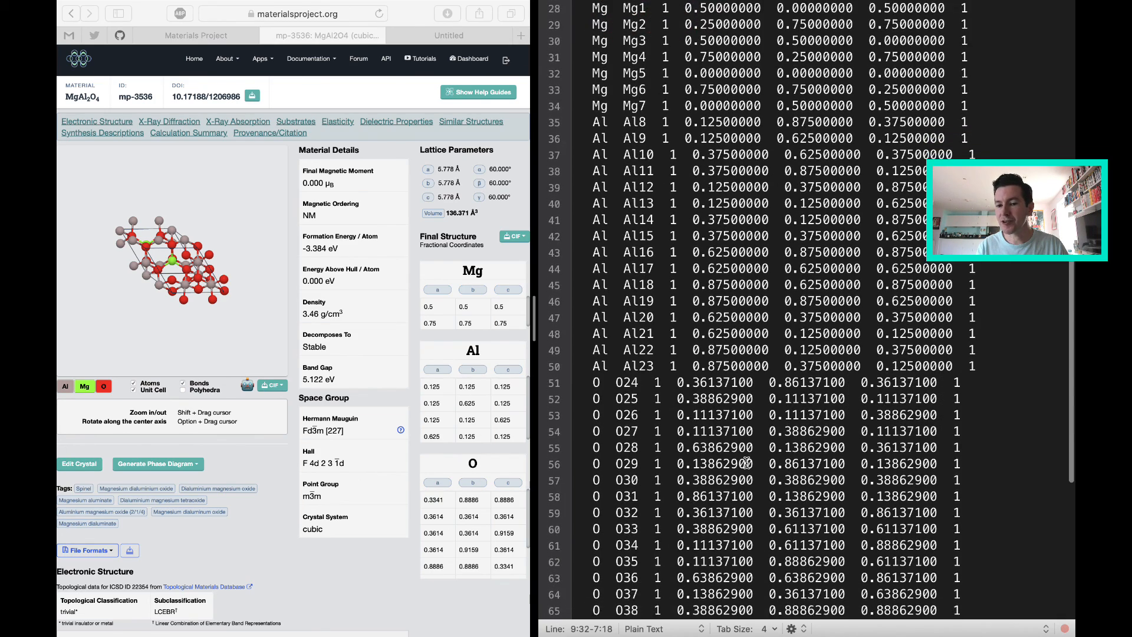
{"action": "scroll", "scroll_direction": "down", "scroll_amount": 3}
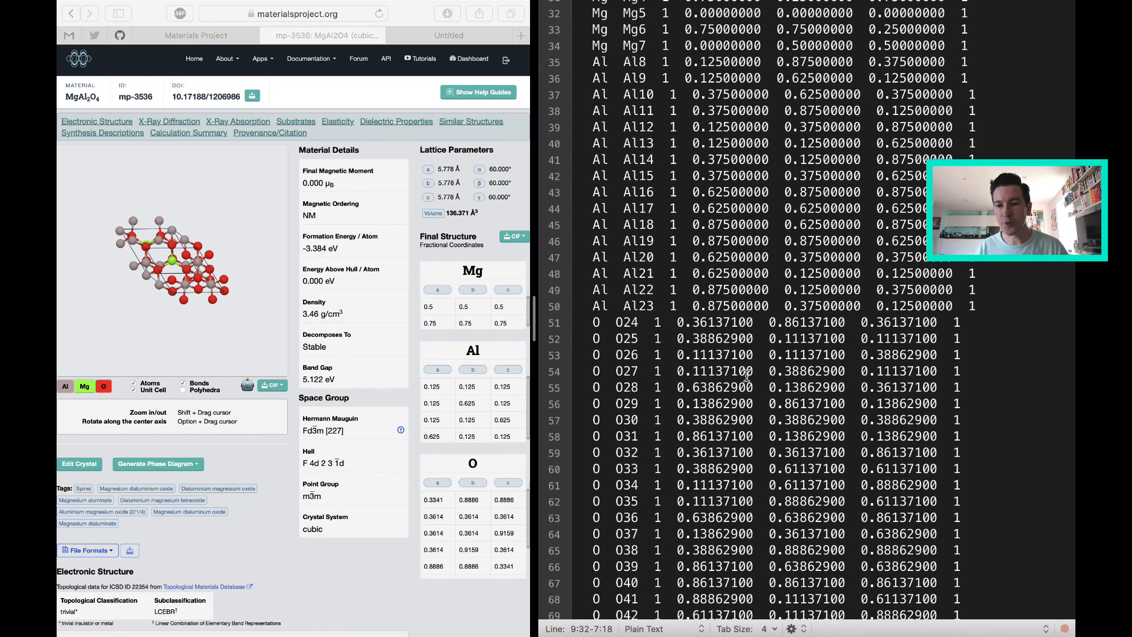